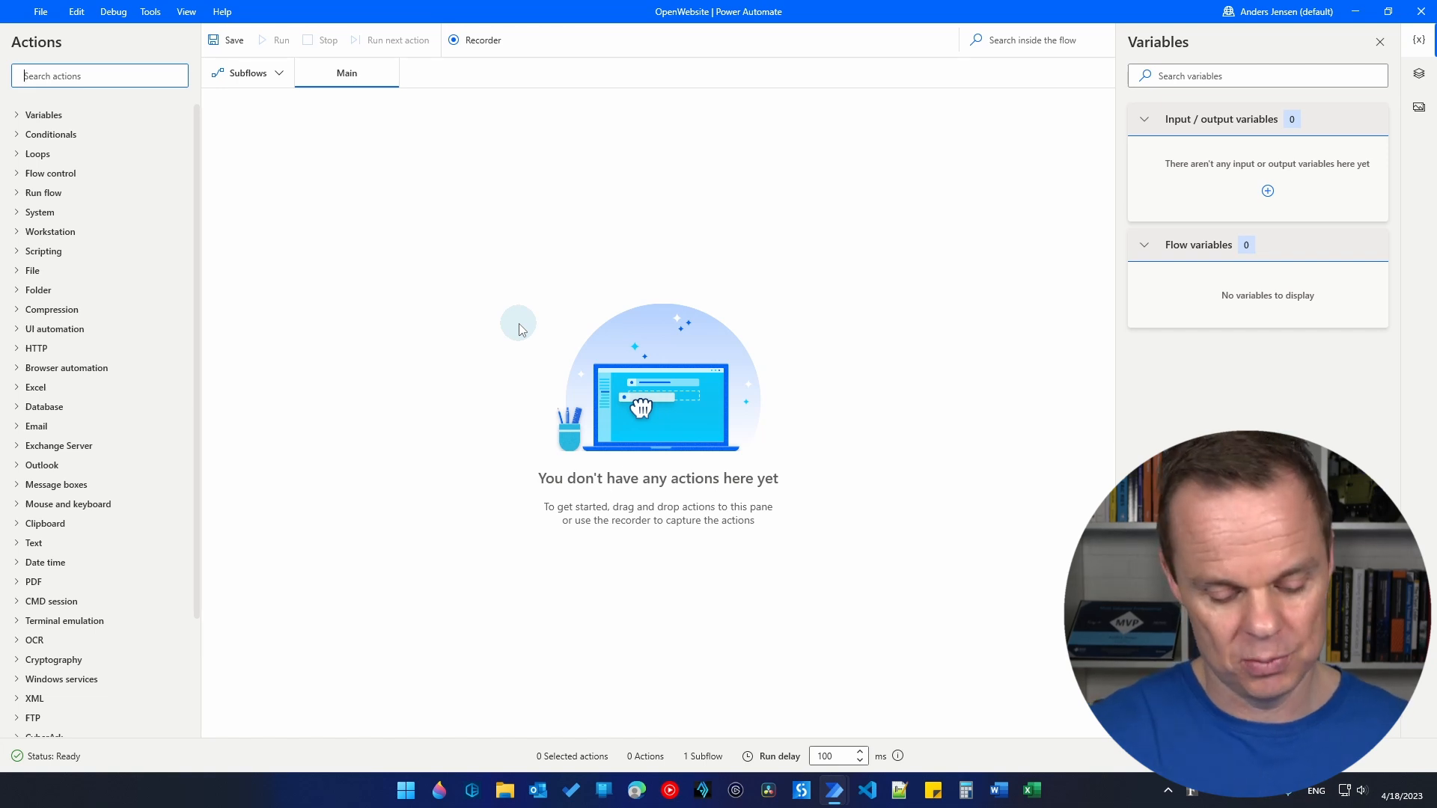
type("launch")
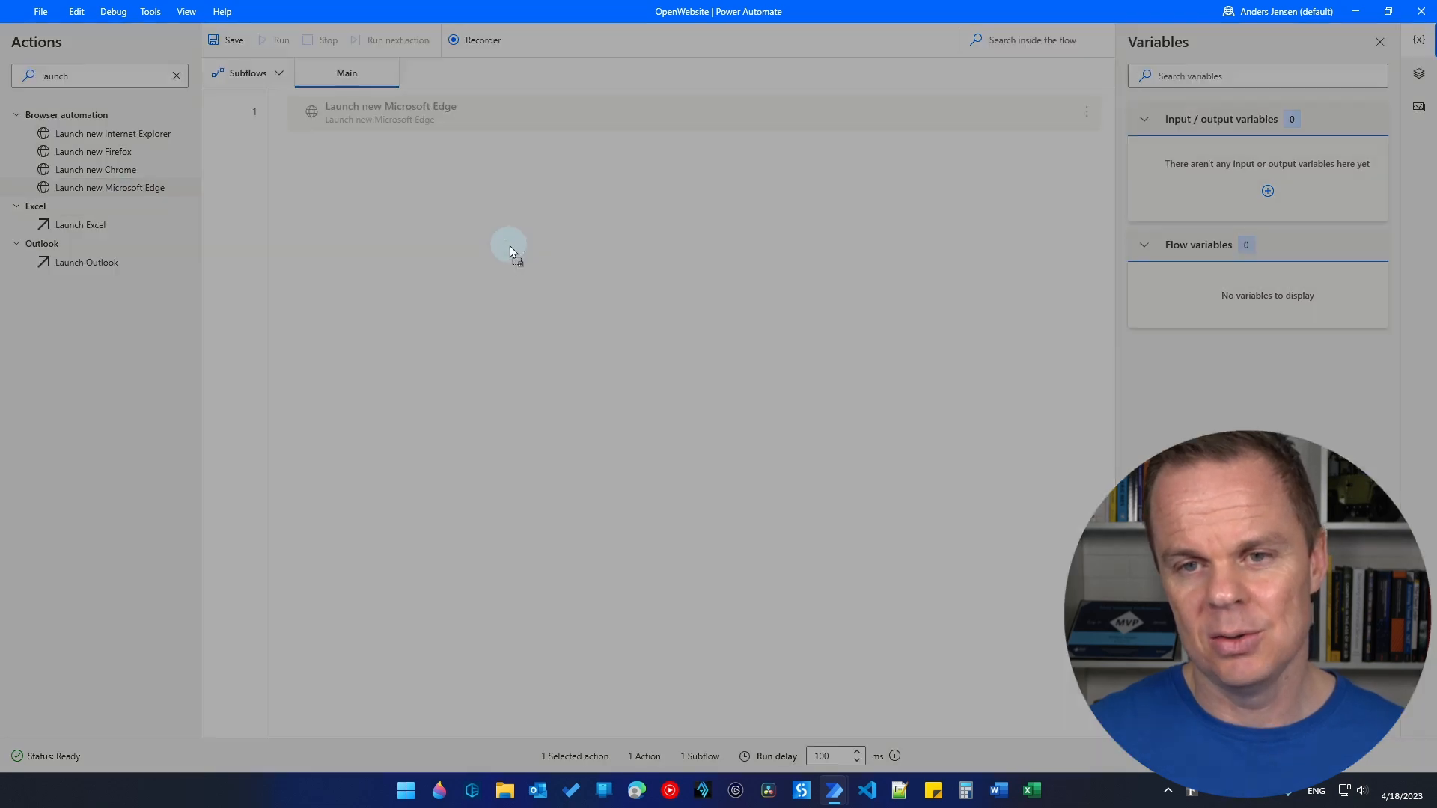
double_click(389, 112)
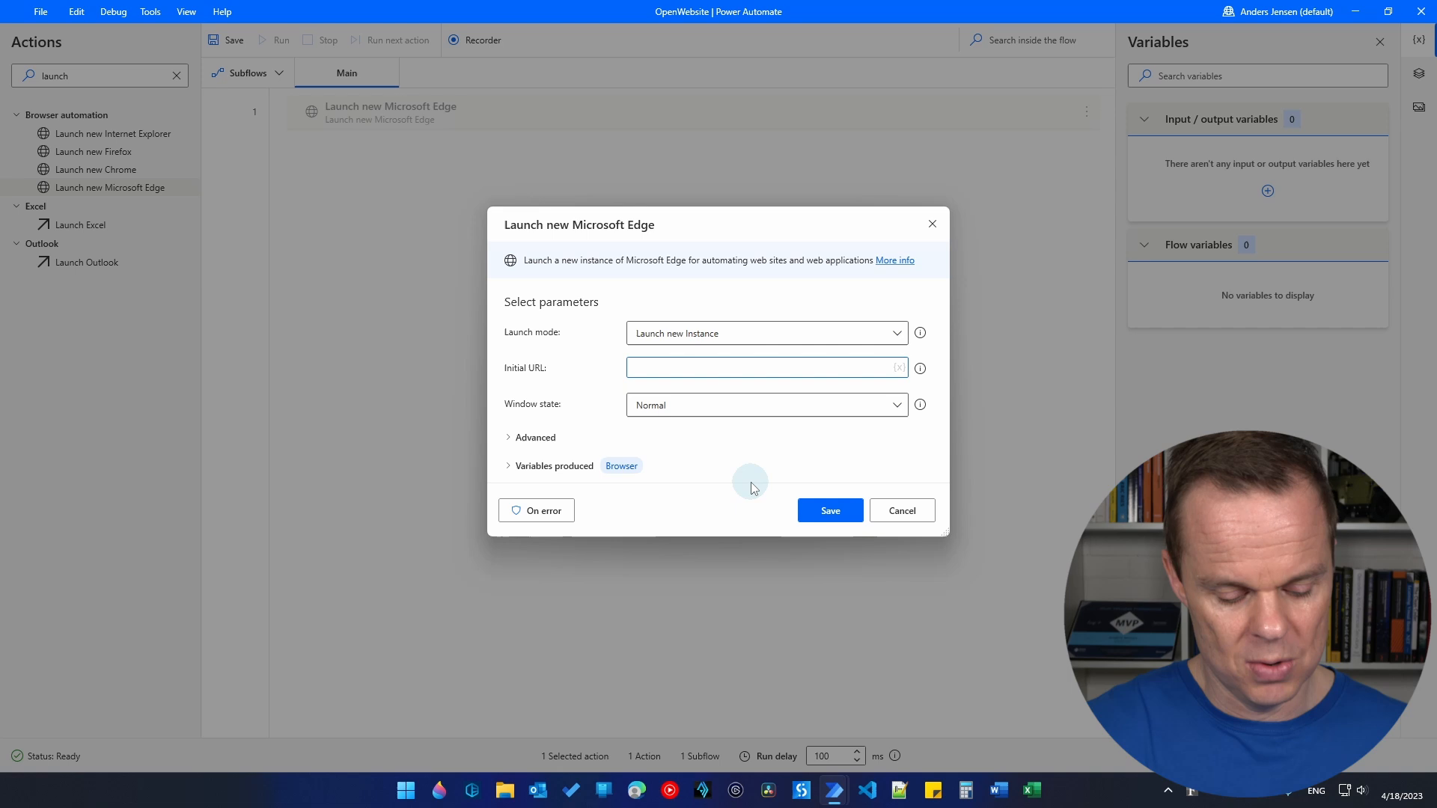
type("https://andersjensen.org")
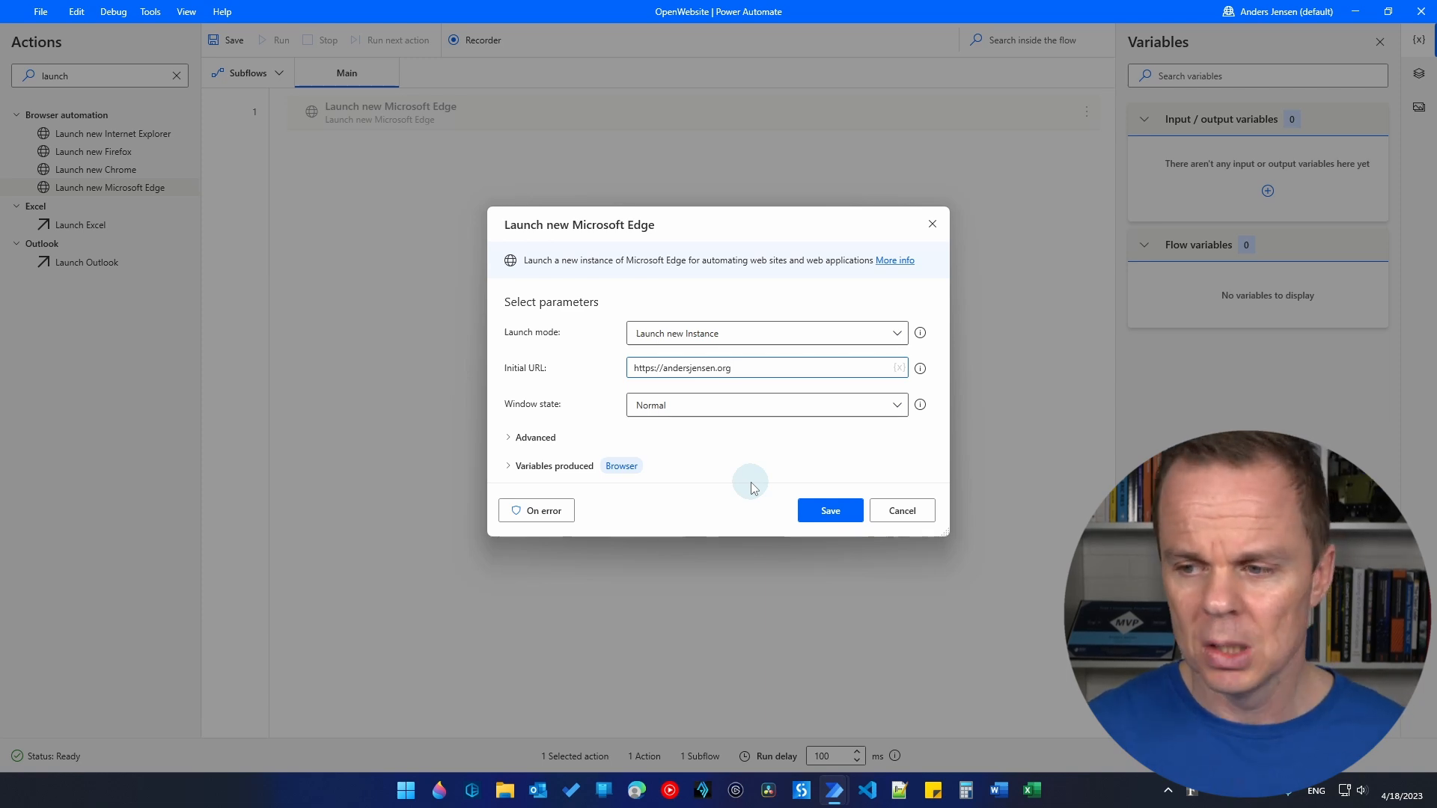
left_click(827, 510)
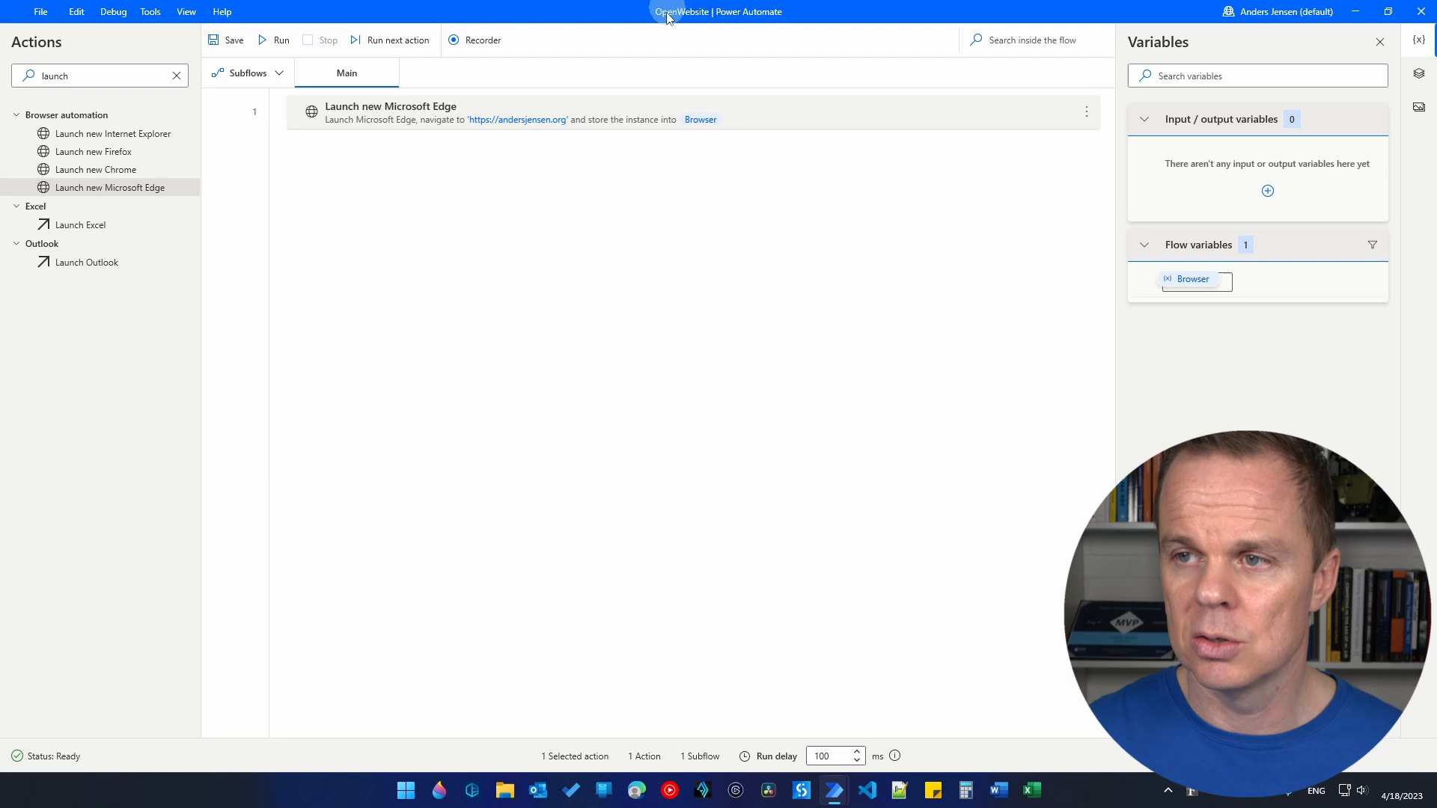
- In console Settings, uncheck 'Display confirmation dialog when invoking flows externally' and save
left_click(227, 39)
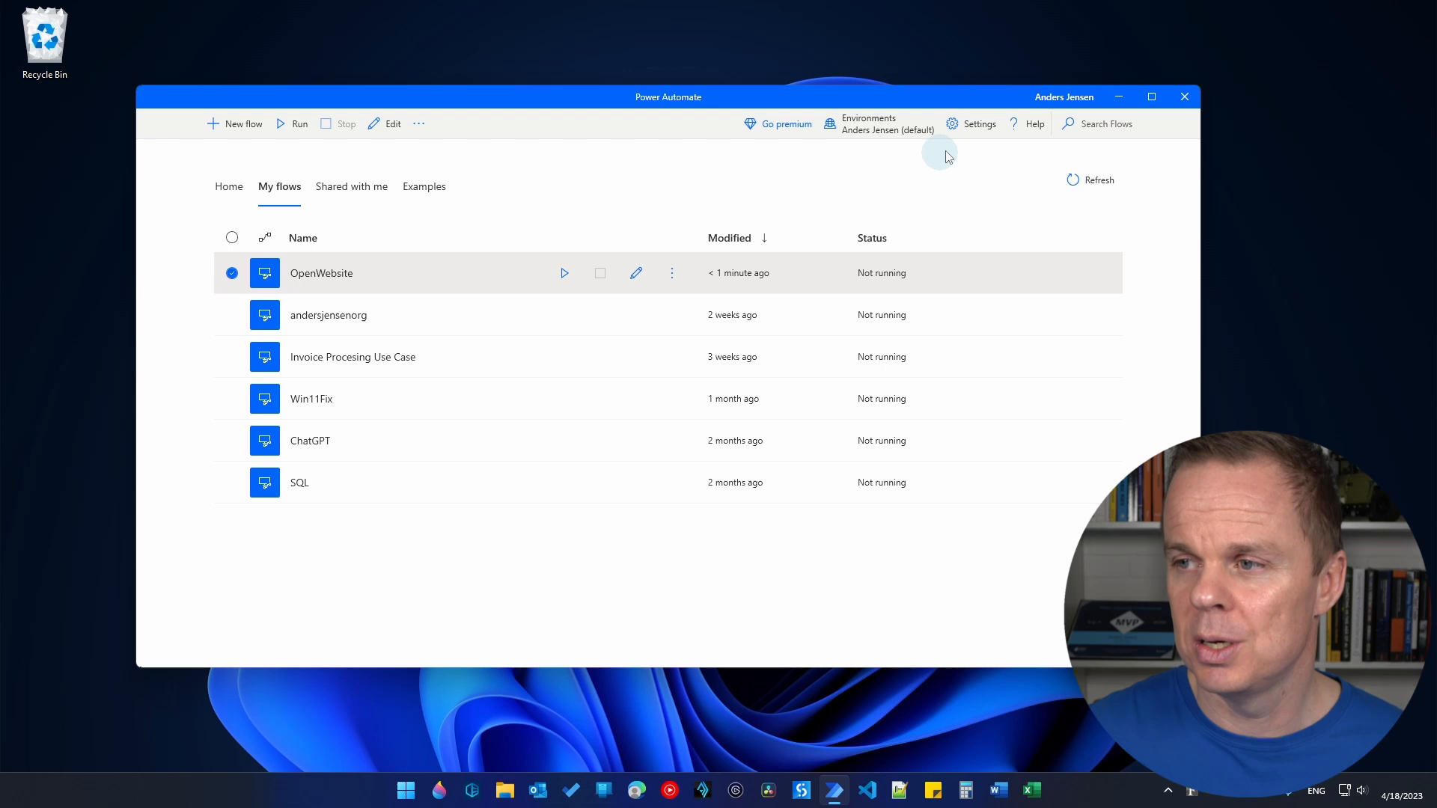
left_click(977, 124)
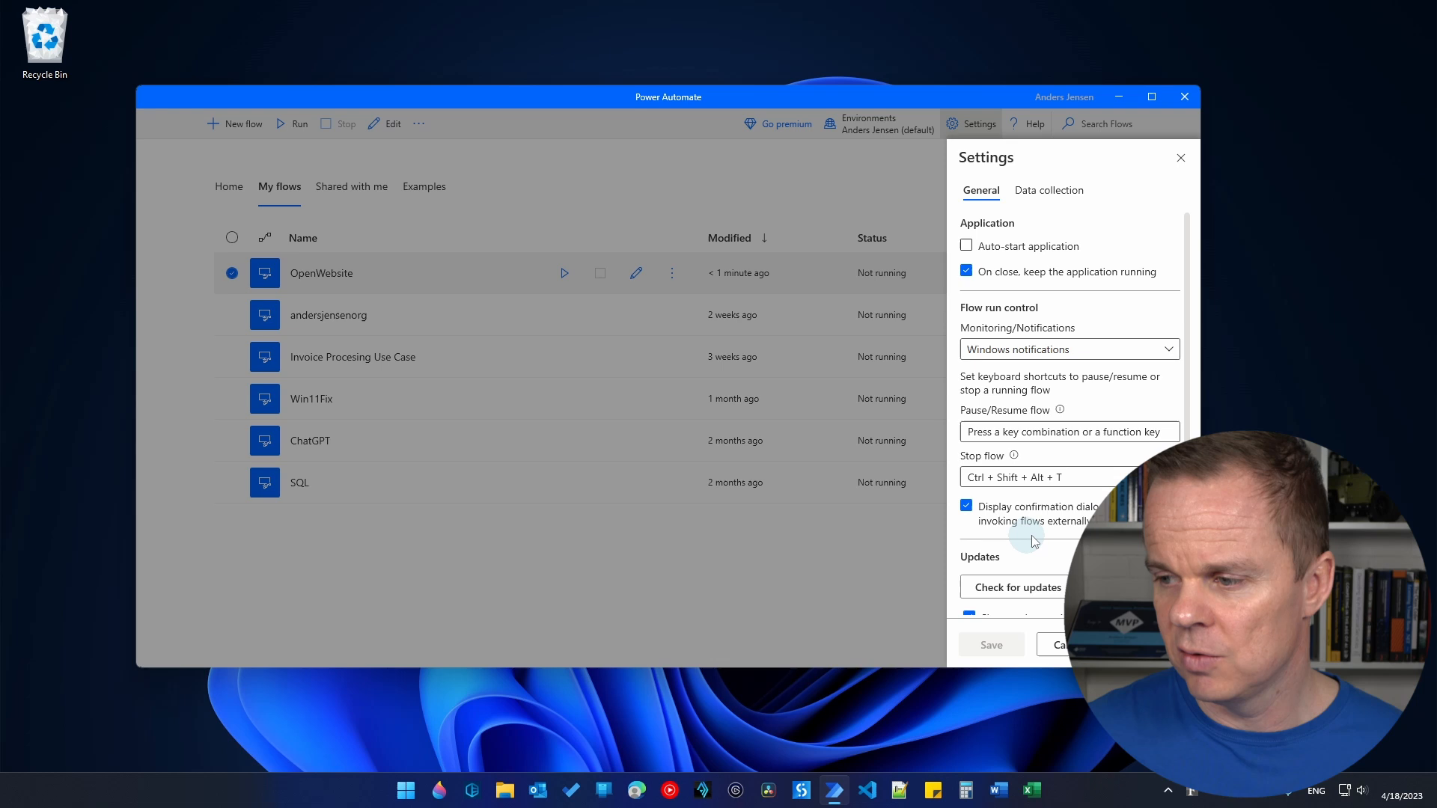
mouse_move(1052, 545)
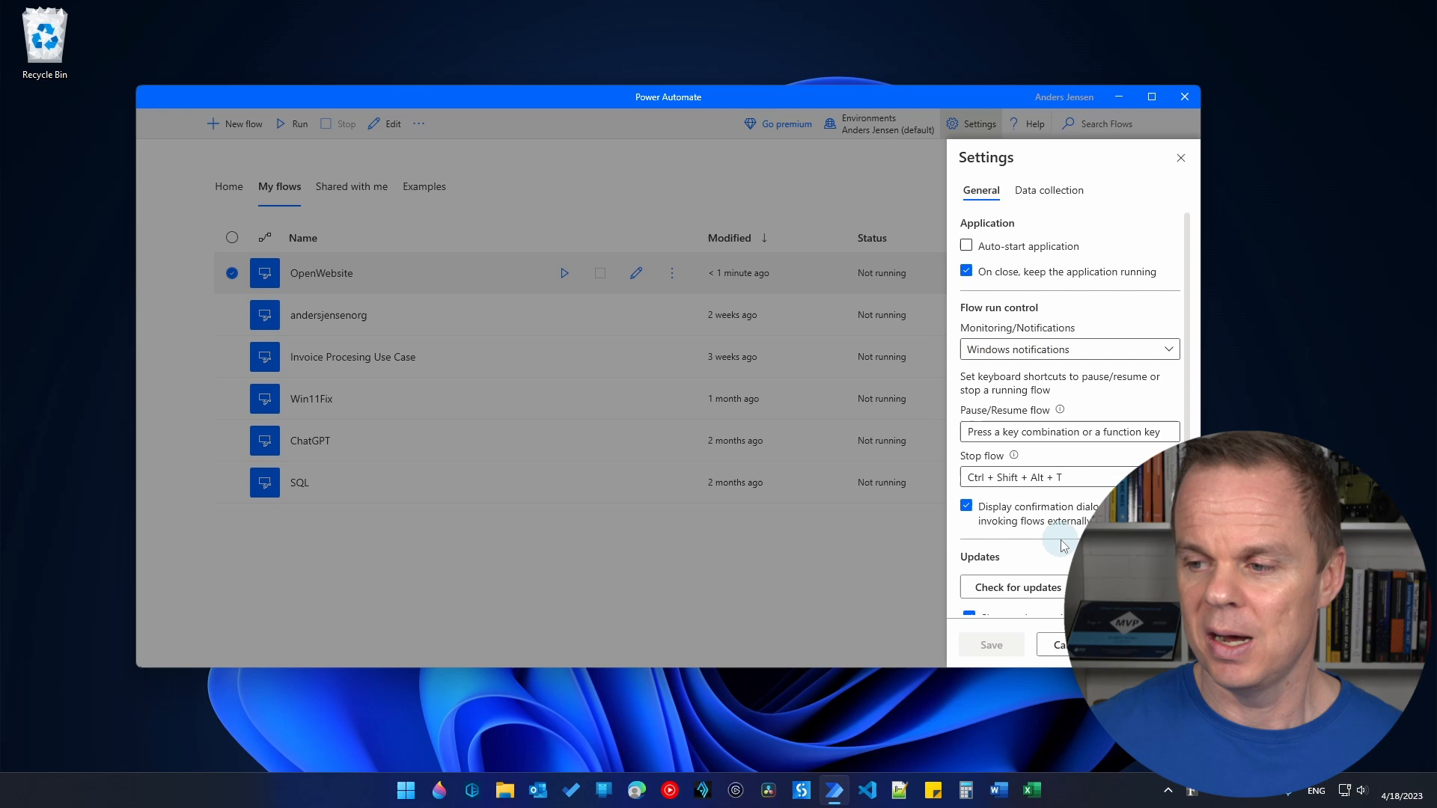
left_click(965, 505)
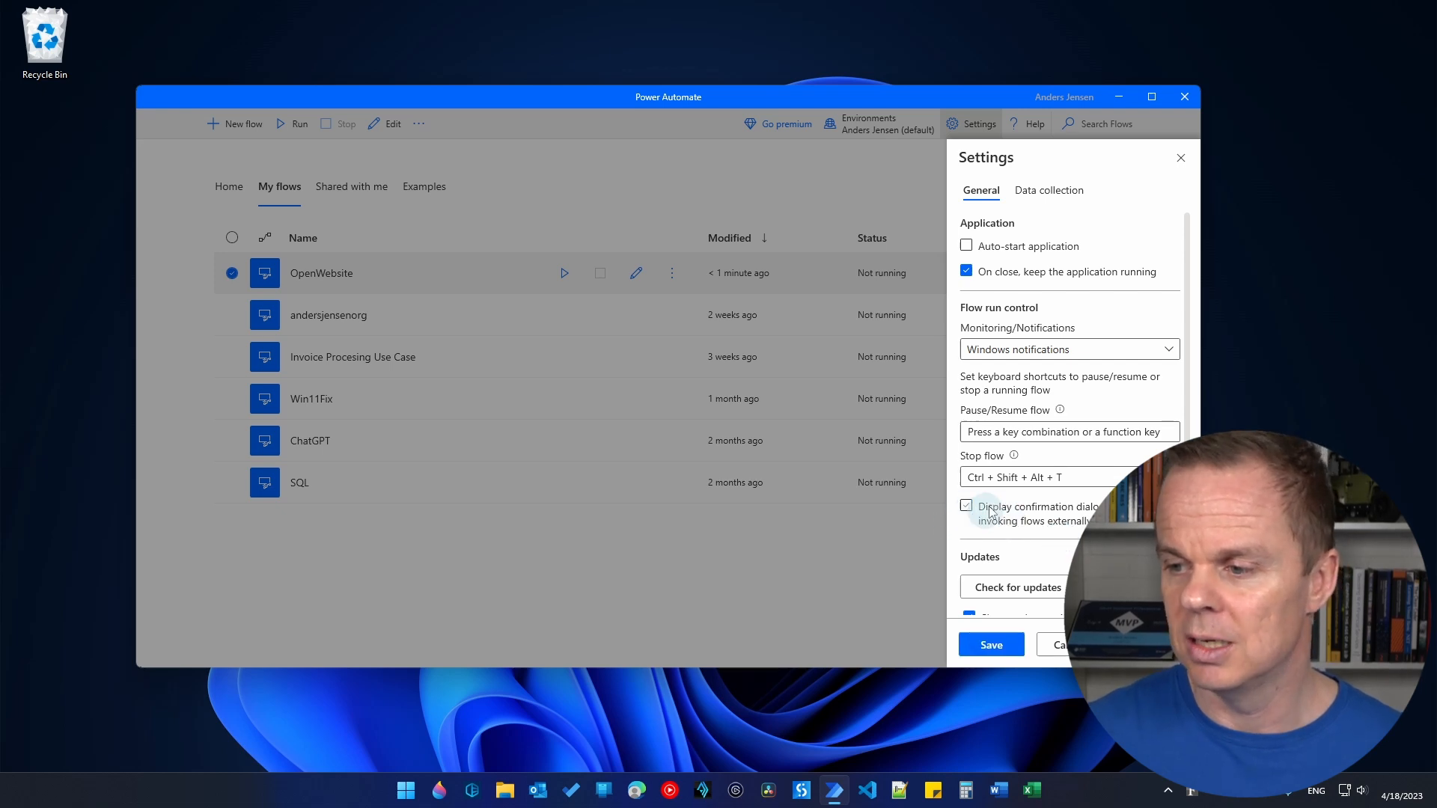
left_click(965, 507)
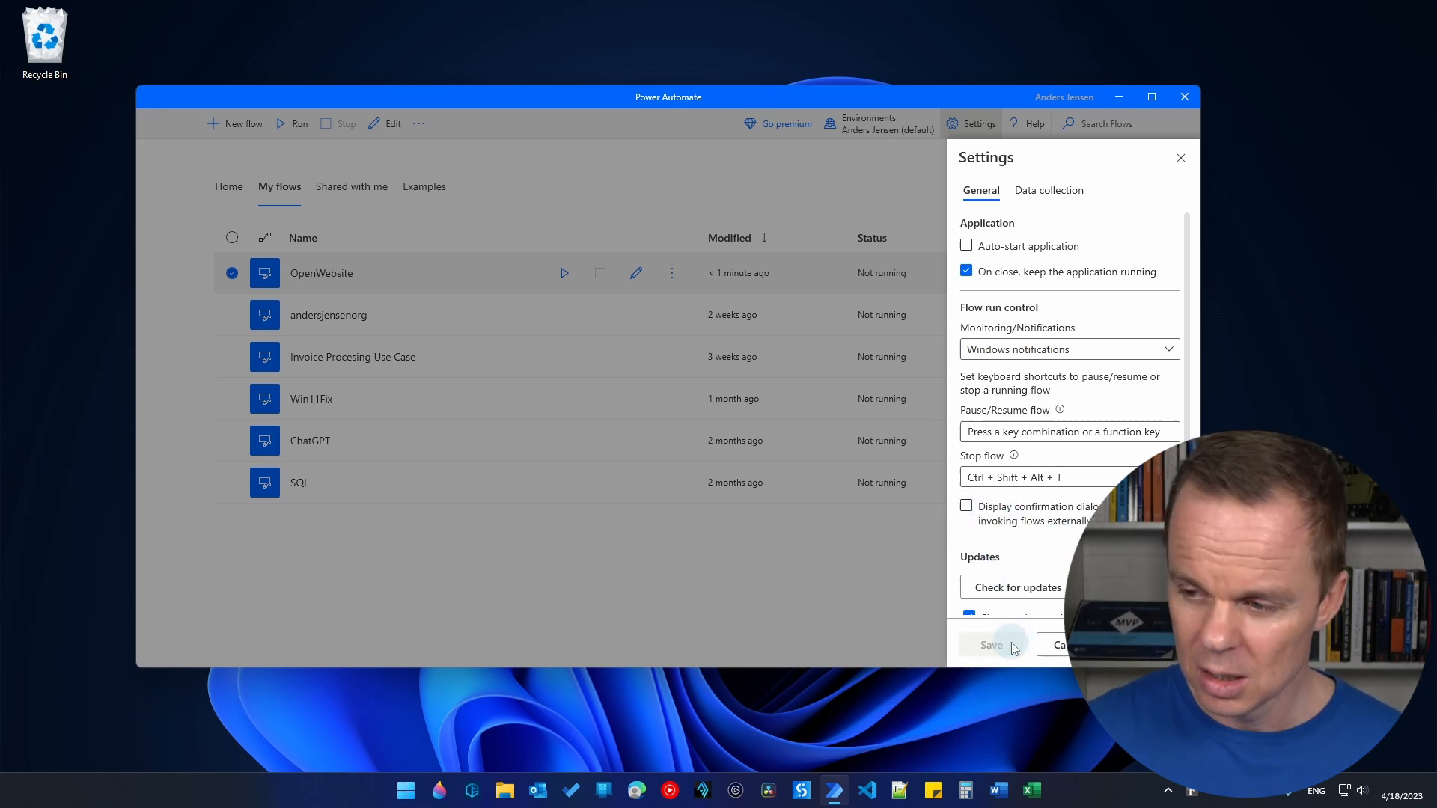
left_click(989, 644)
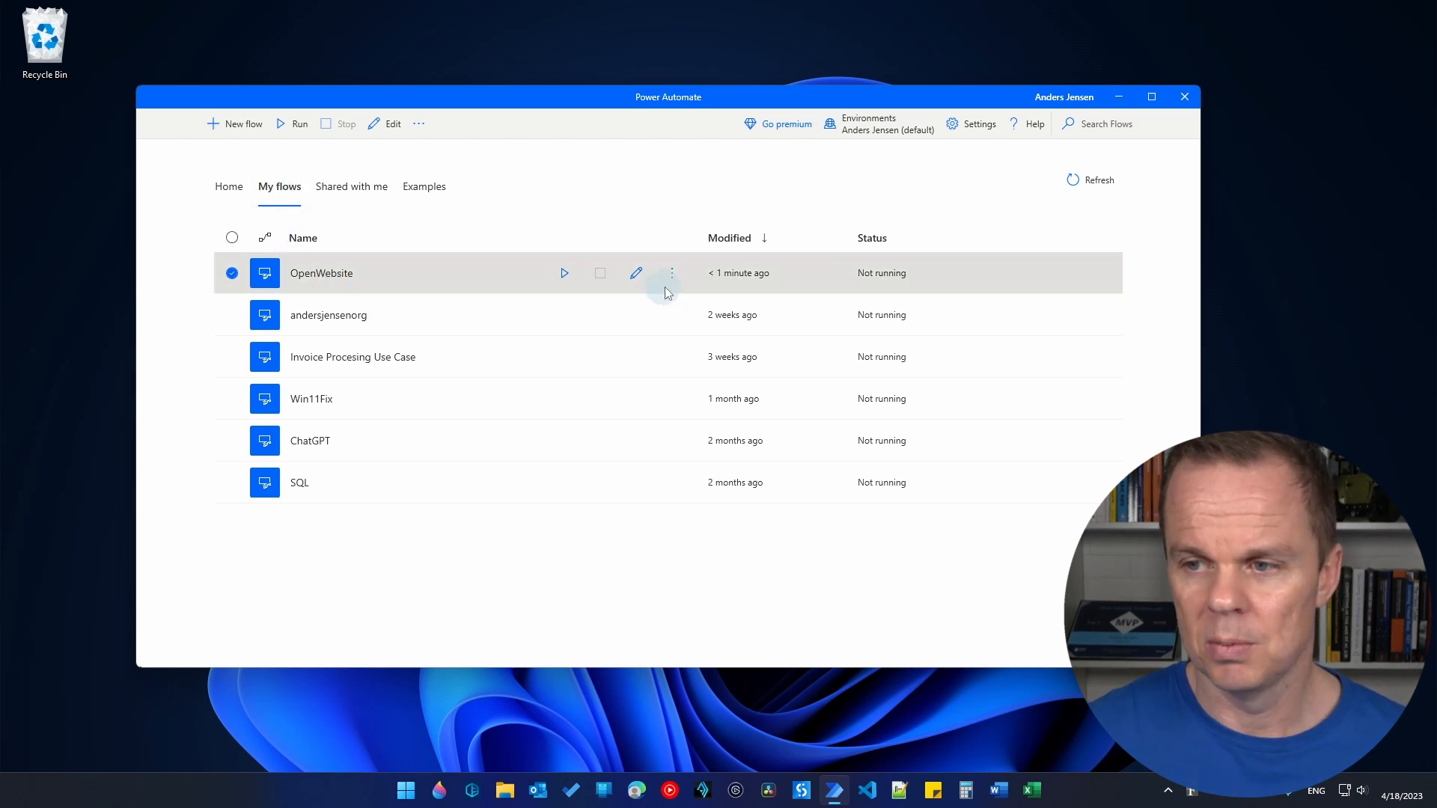
- From OpenWebsite's Properties Details, copy the Run URL and close the panel
left_click(672, 273)
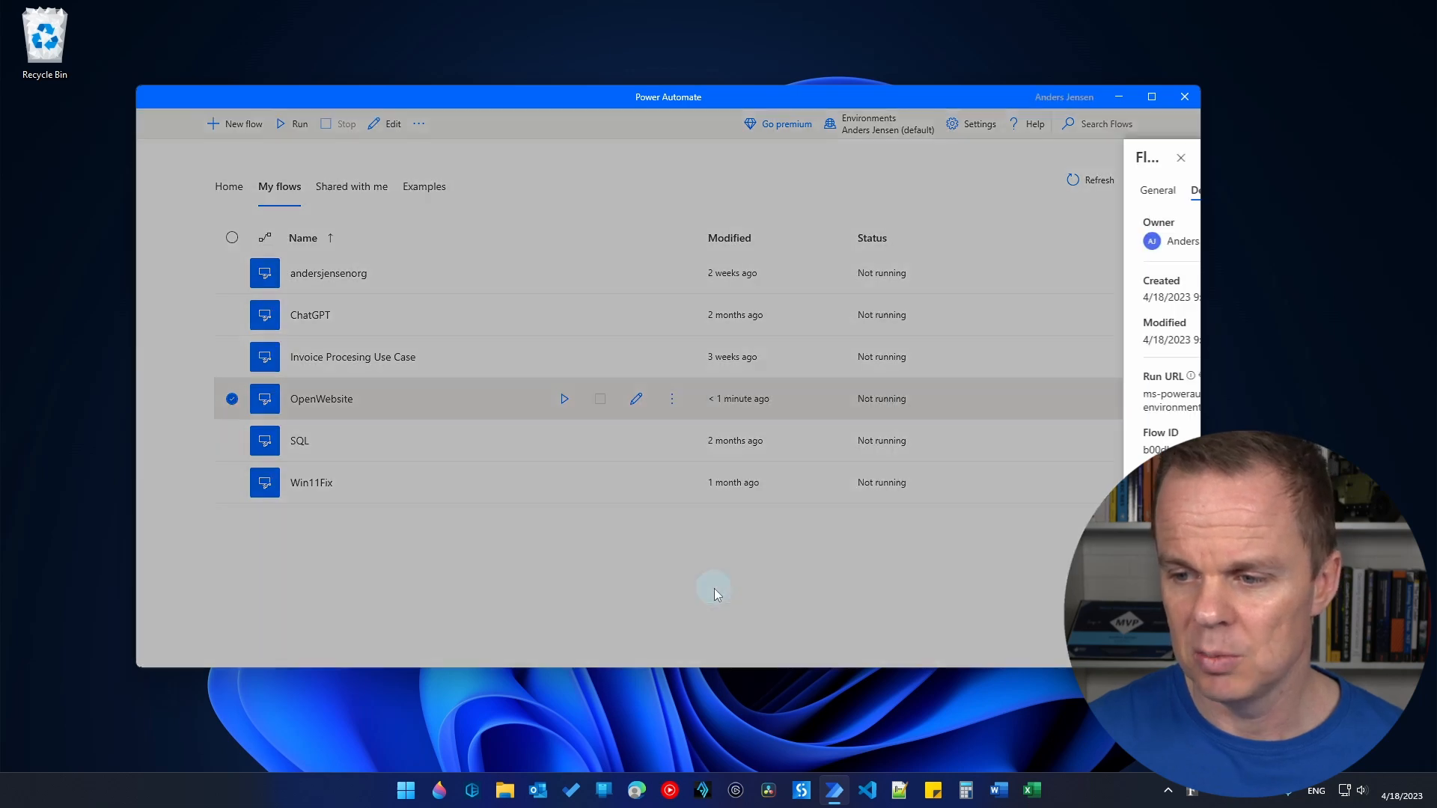
left_click(1029, 191)
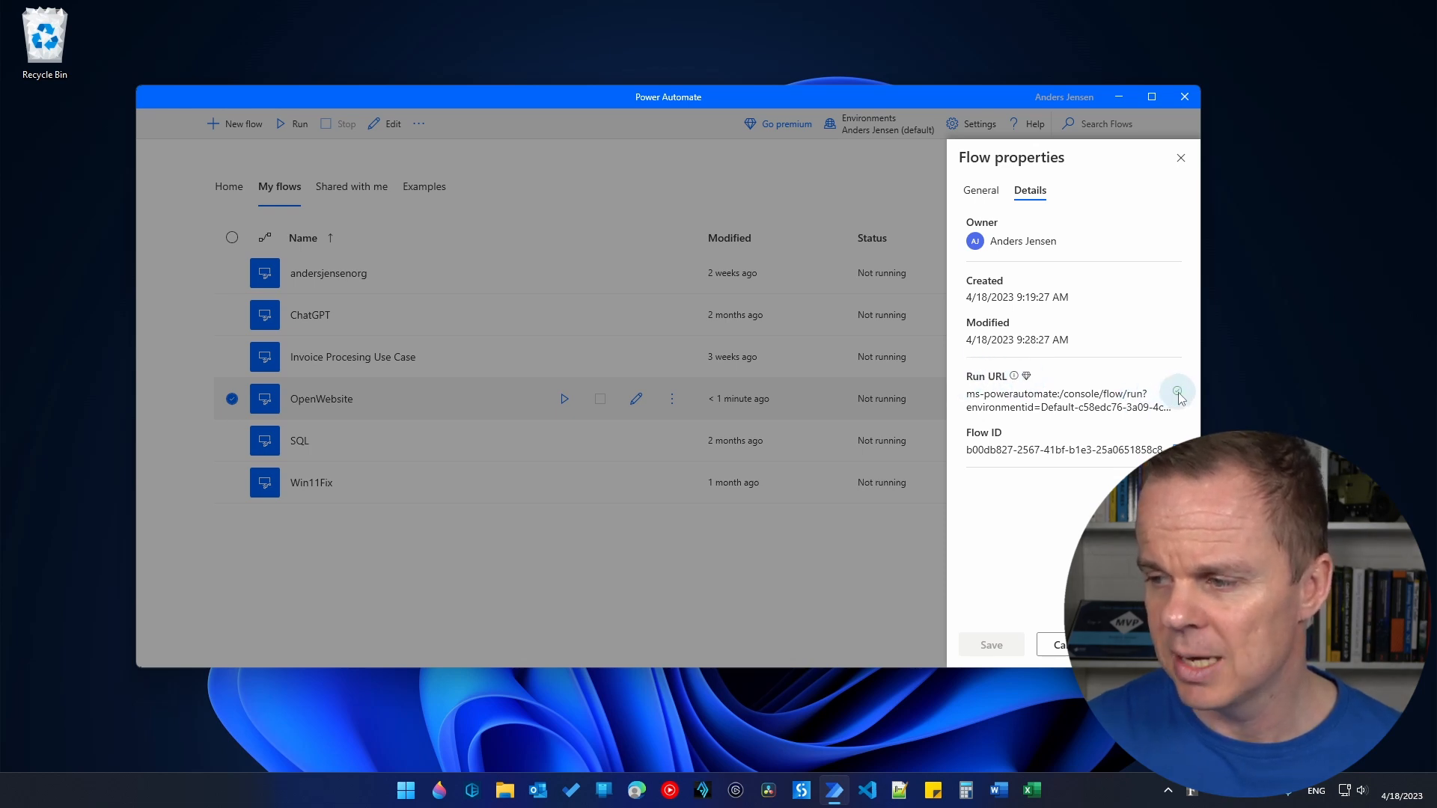
left_click(1178, 391)
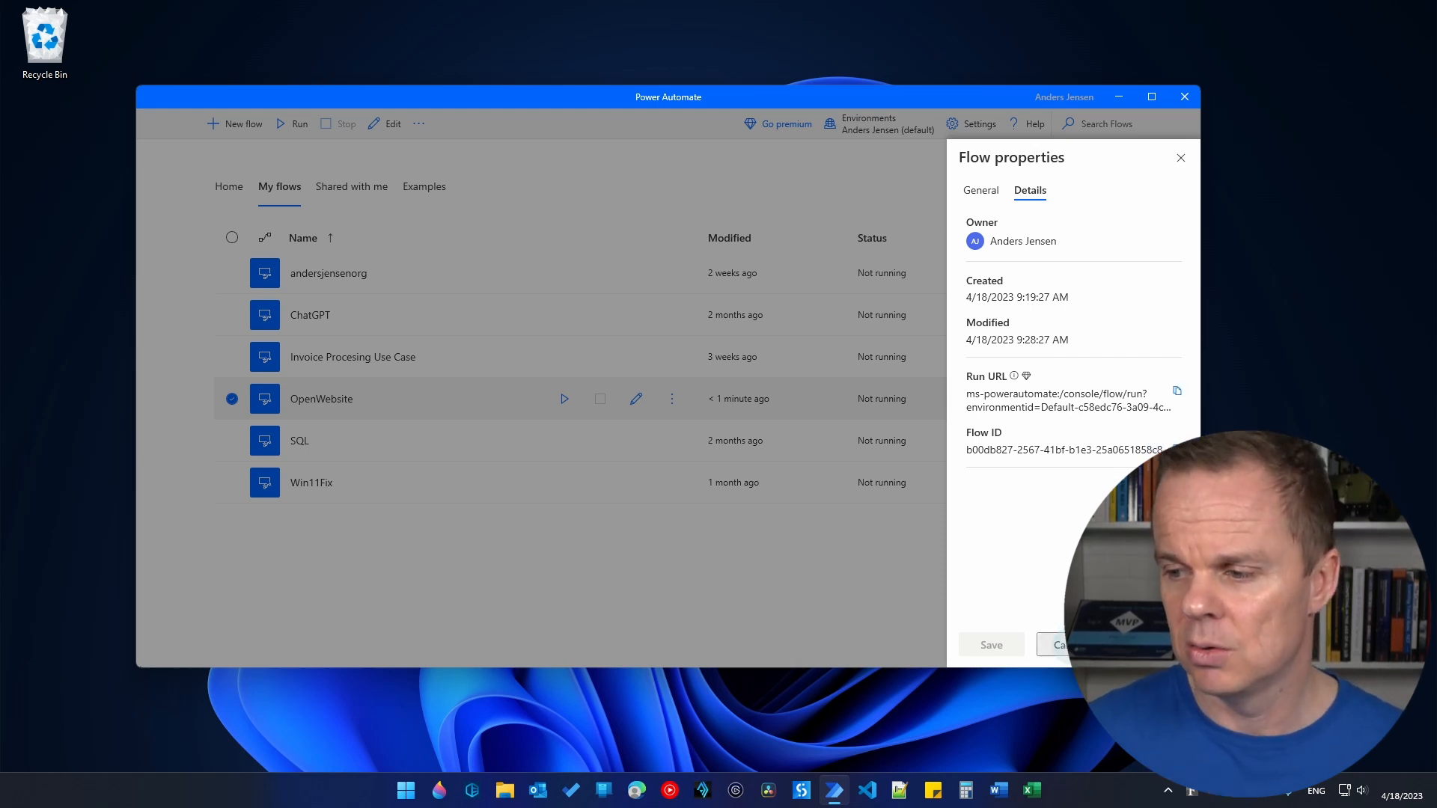
left_click(1058, 643)
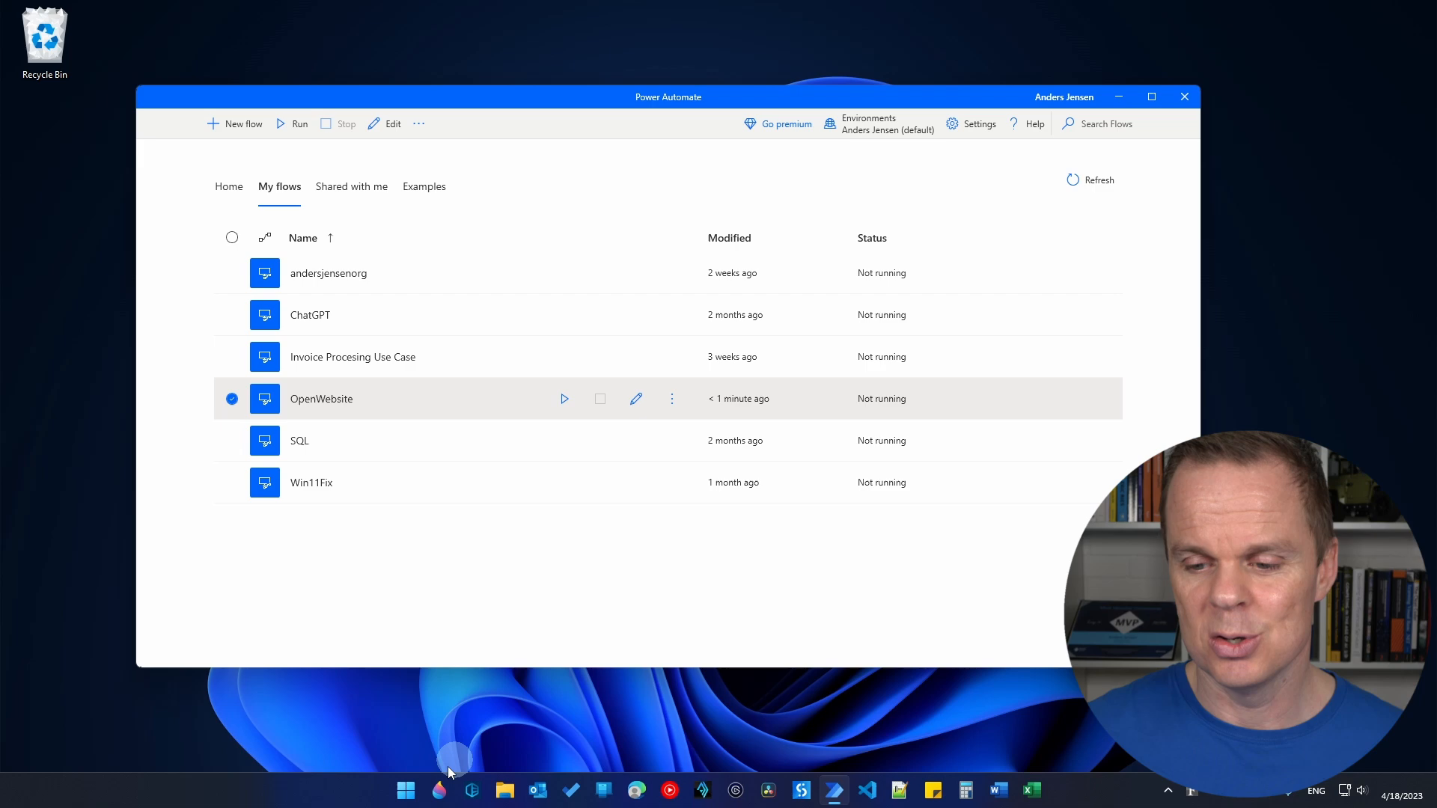
- Search the Start menu for 'task Scheduler' and launch Task Scheduler
left_click(405, 790)
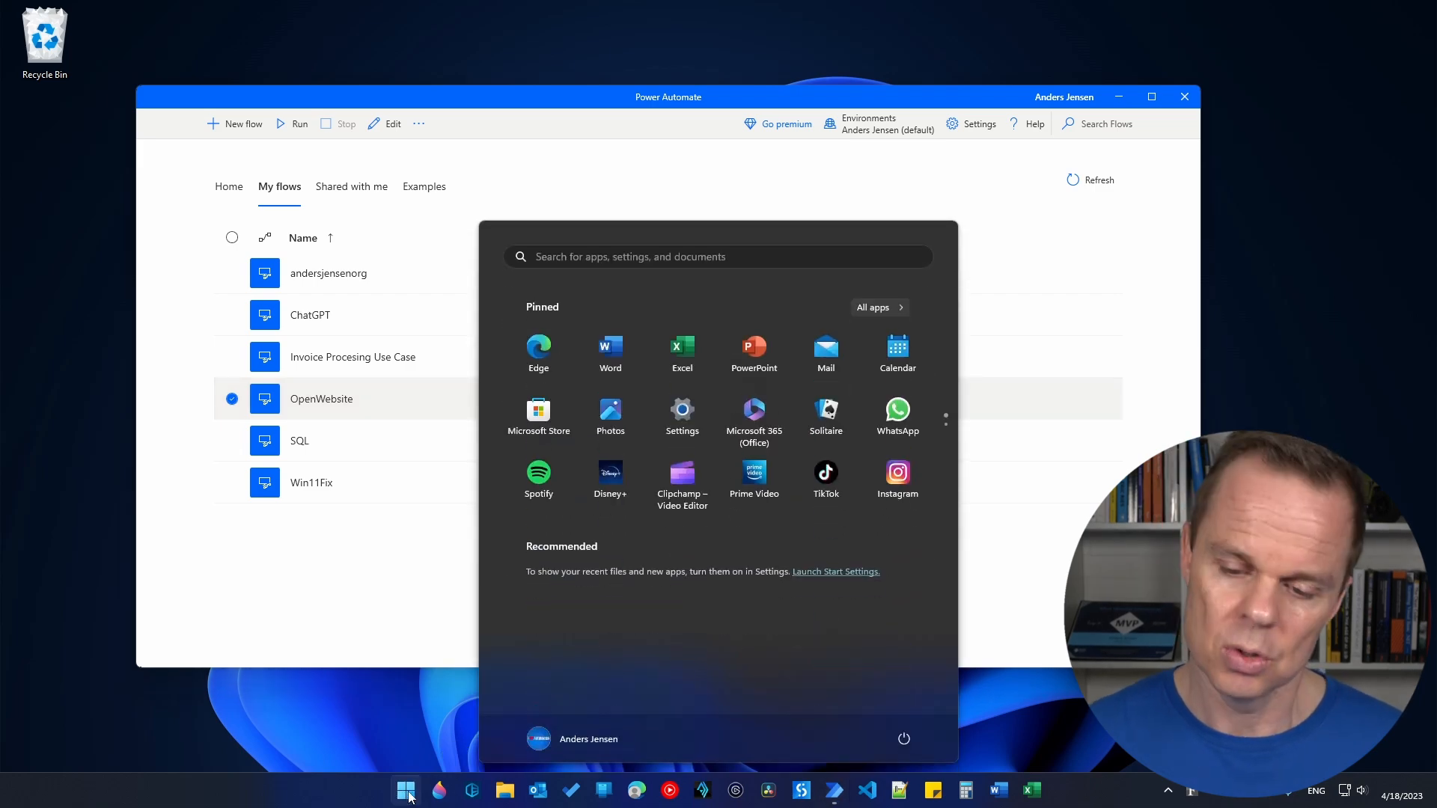
type("task Scheduler")
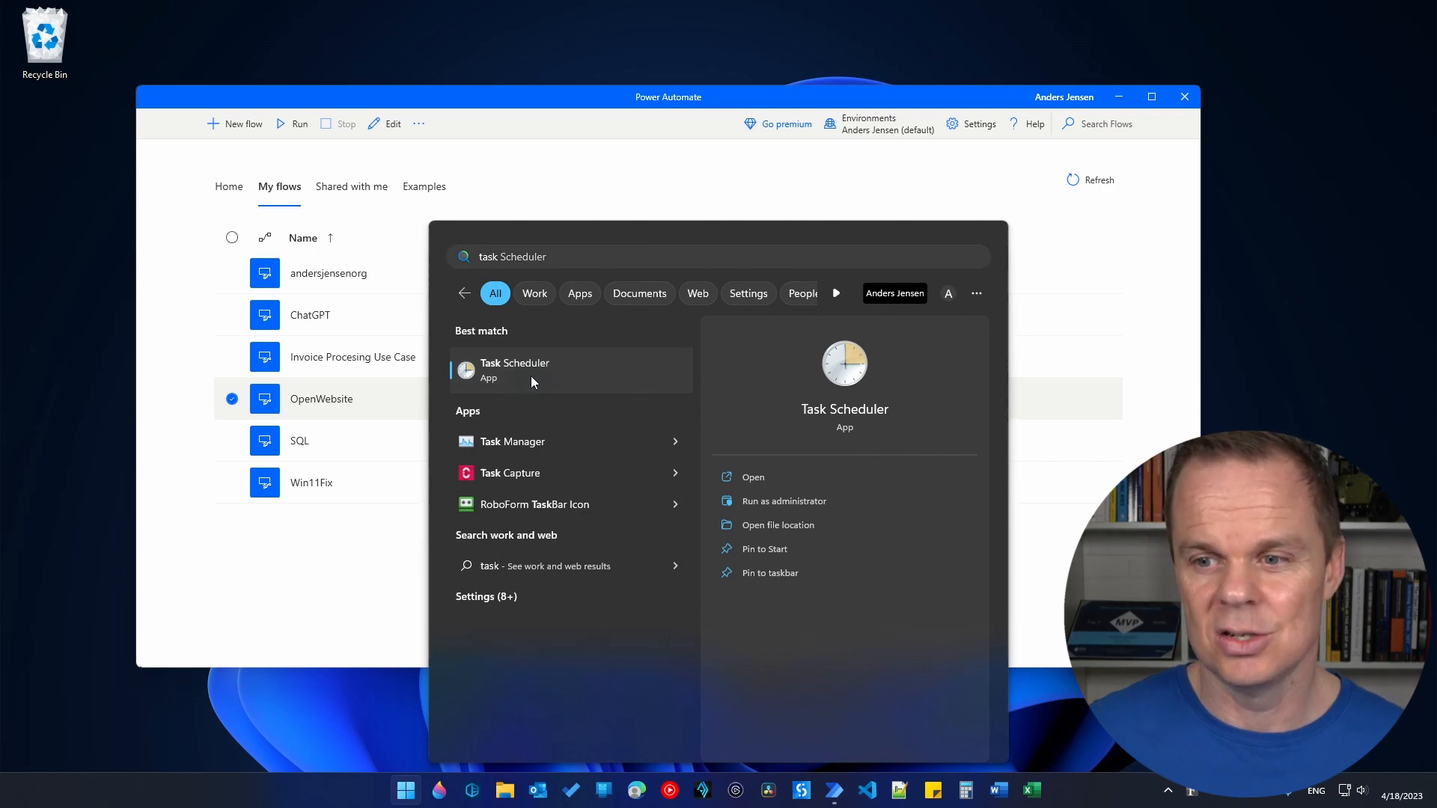
left_click(513, 370)
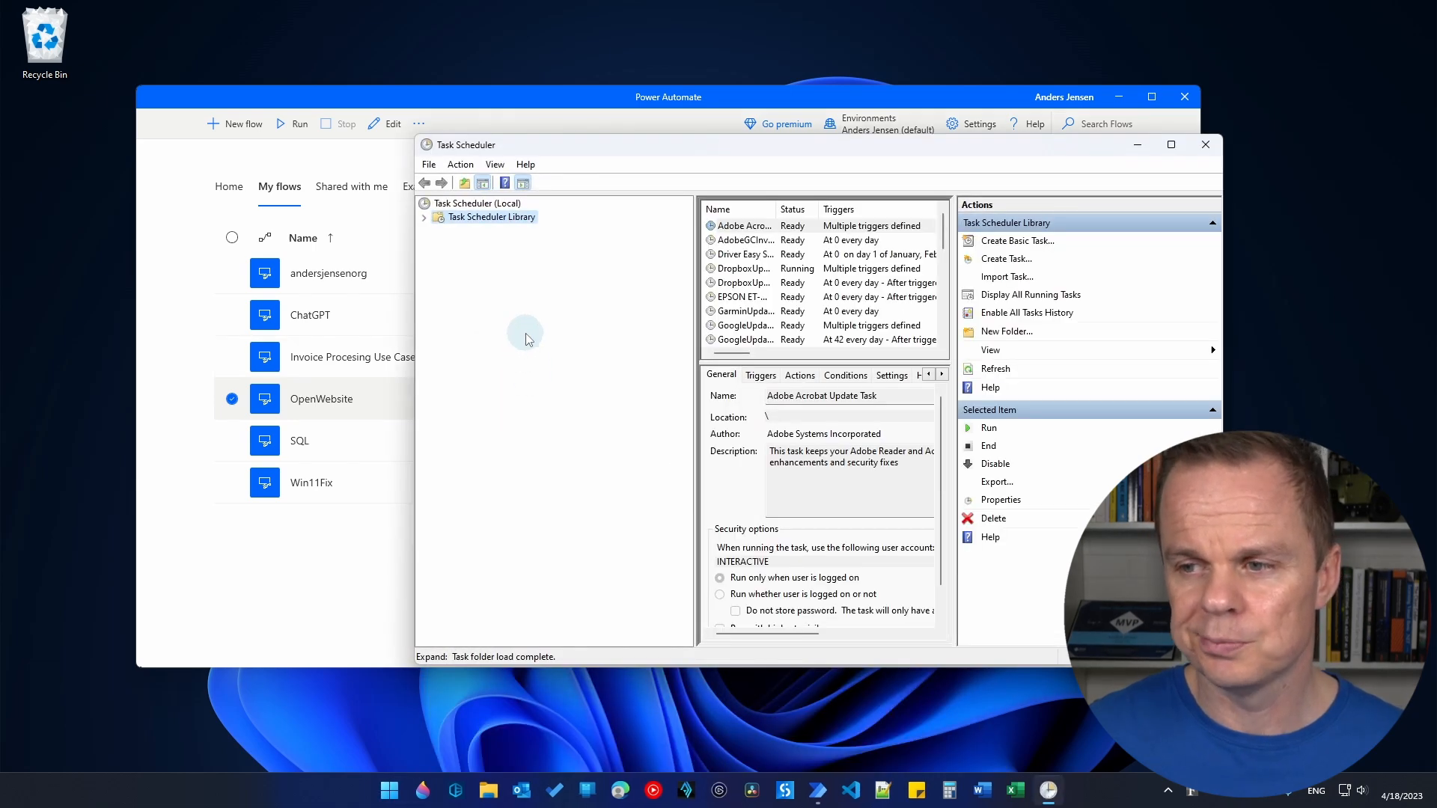
mouse_move(824, 148)
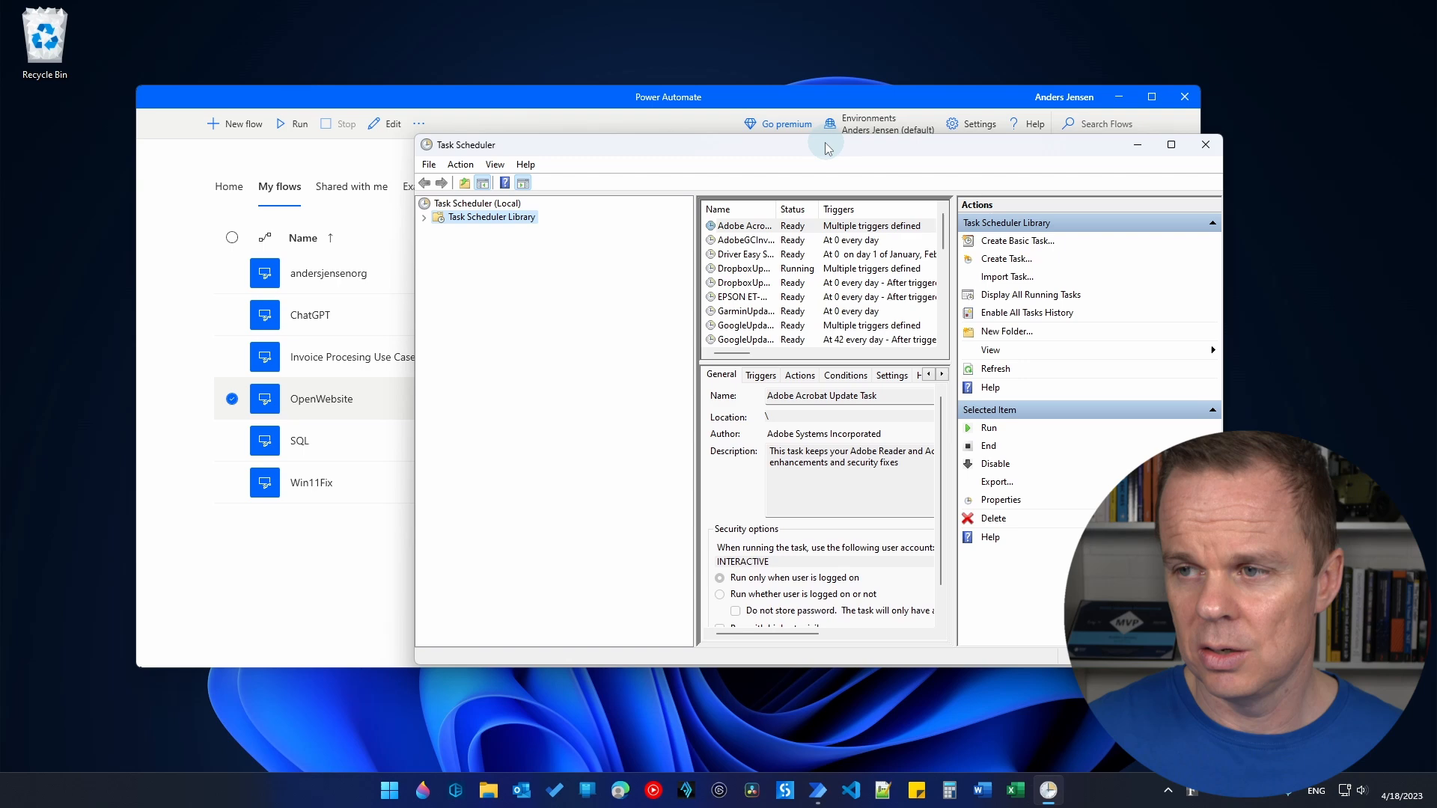
- Create a new folder named Power Automate Desktop under Task Scheduler Library and select it
left_click_drag(825, 145, 716, 147)
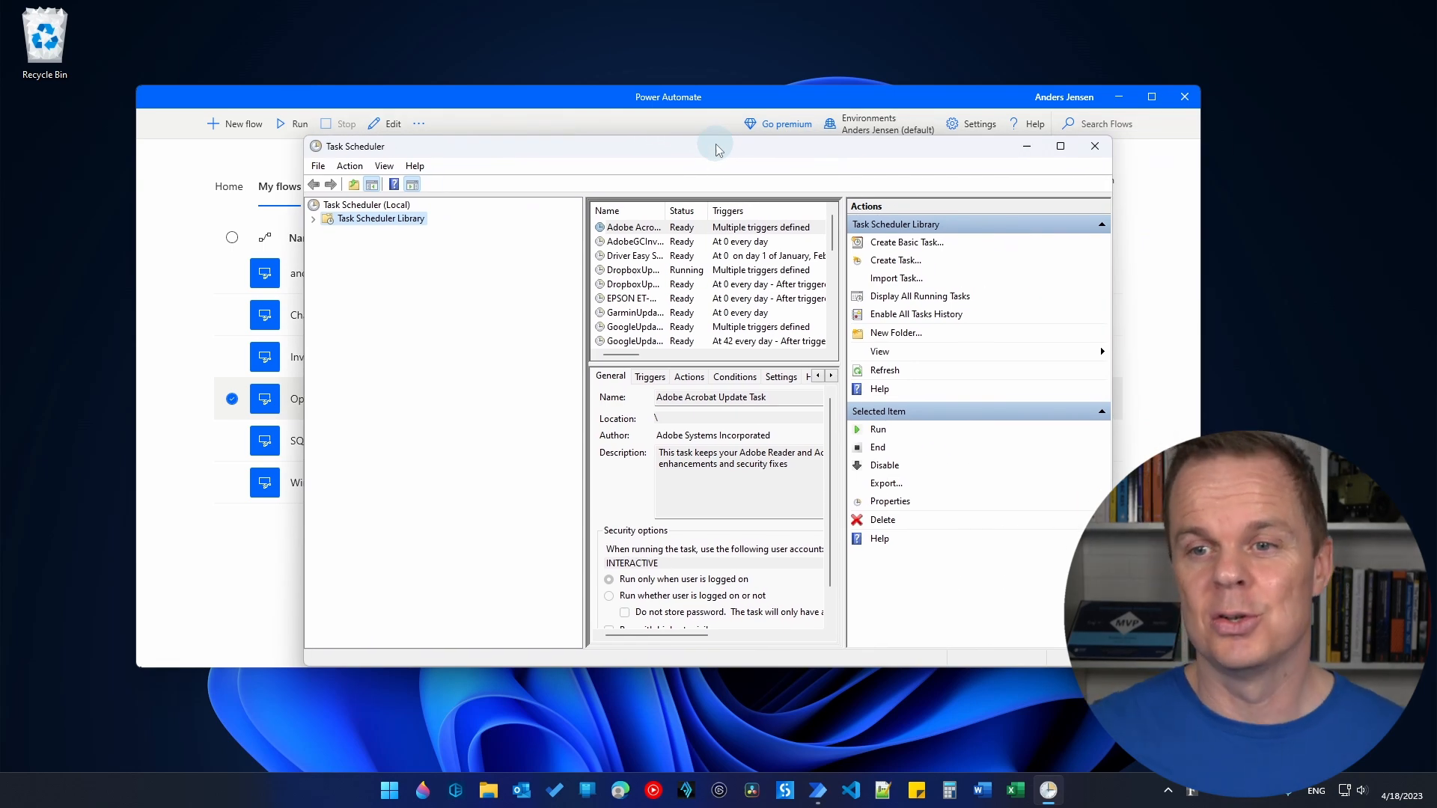
mouse_move(375, 234)
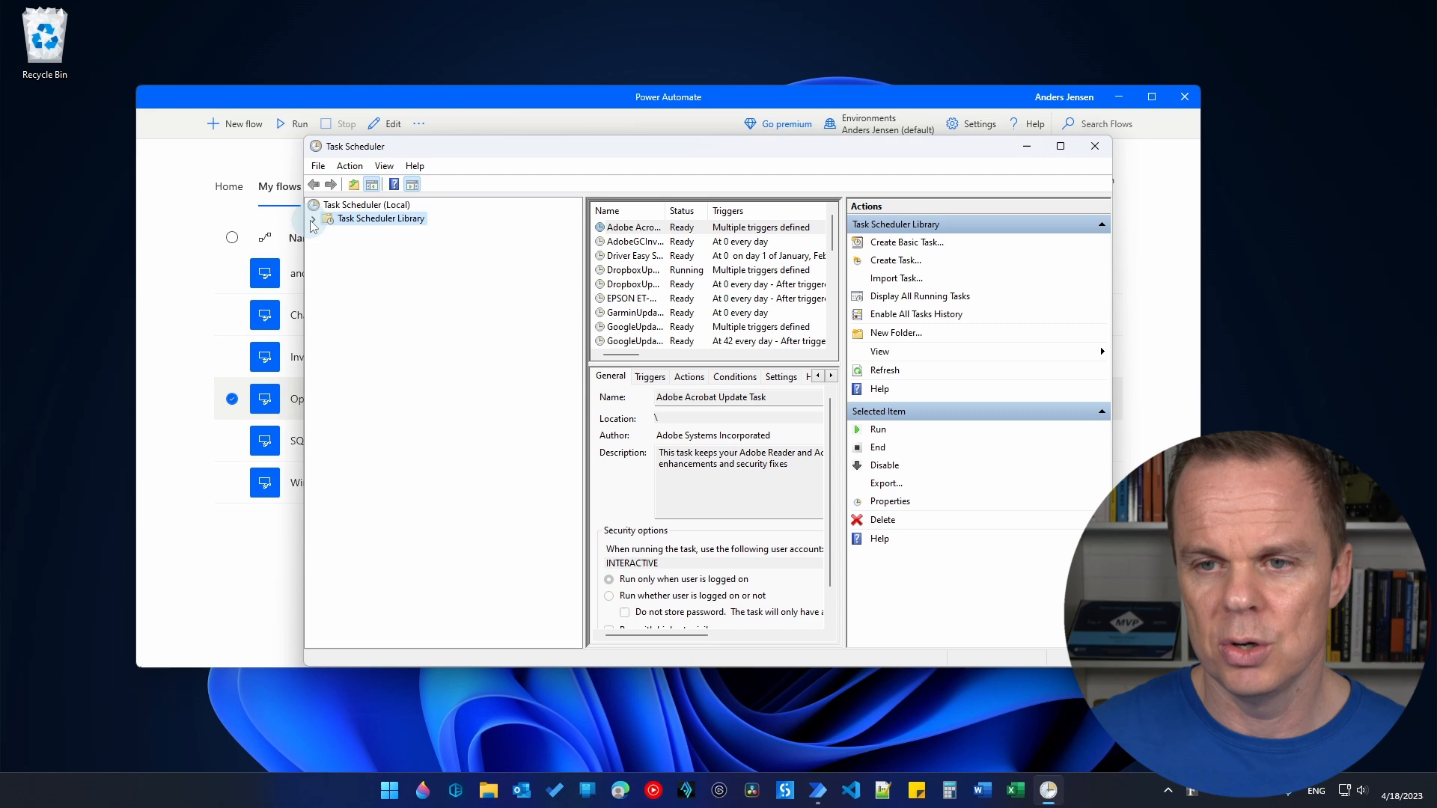
left_click(313, 219)
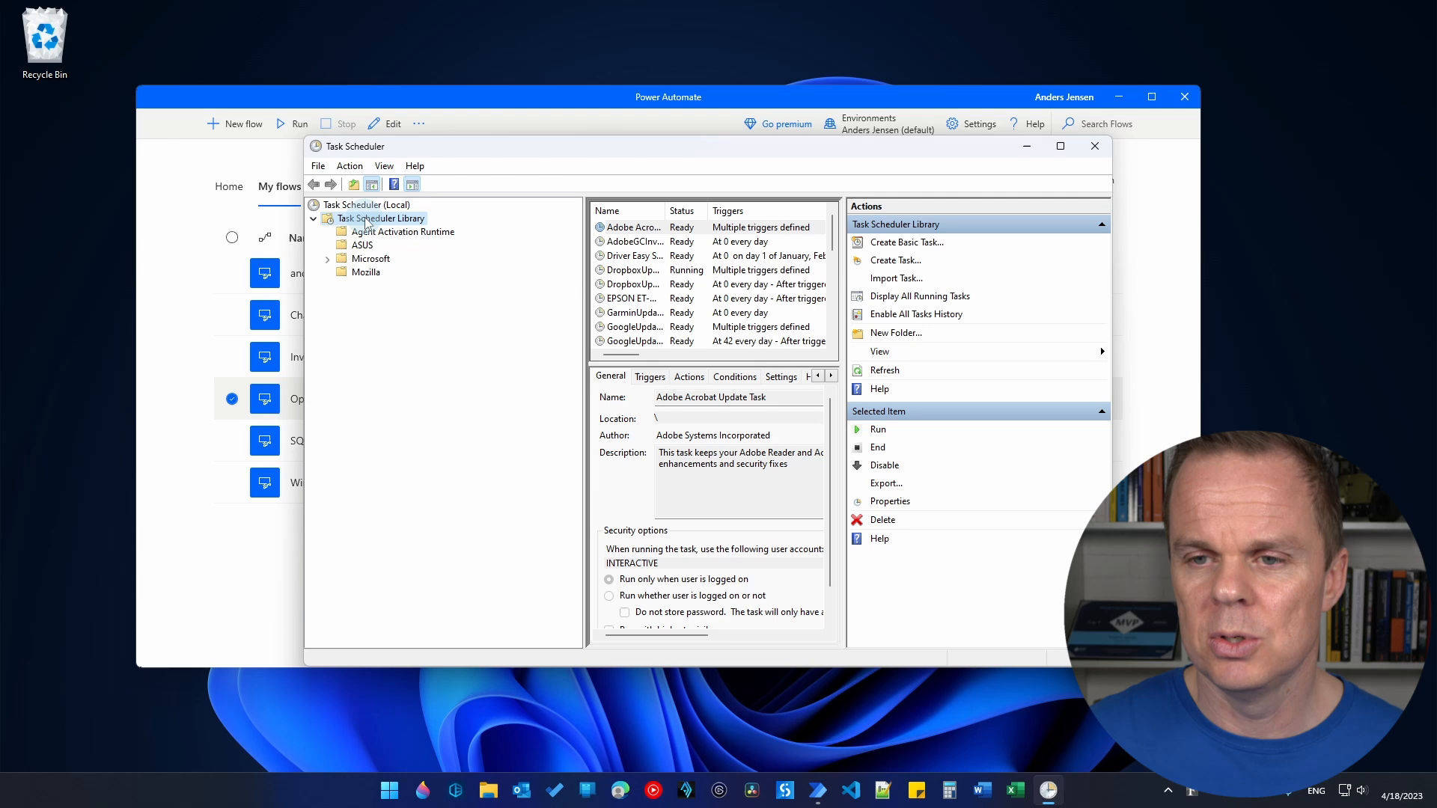
right_click(377, 219)
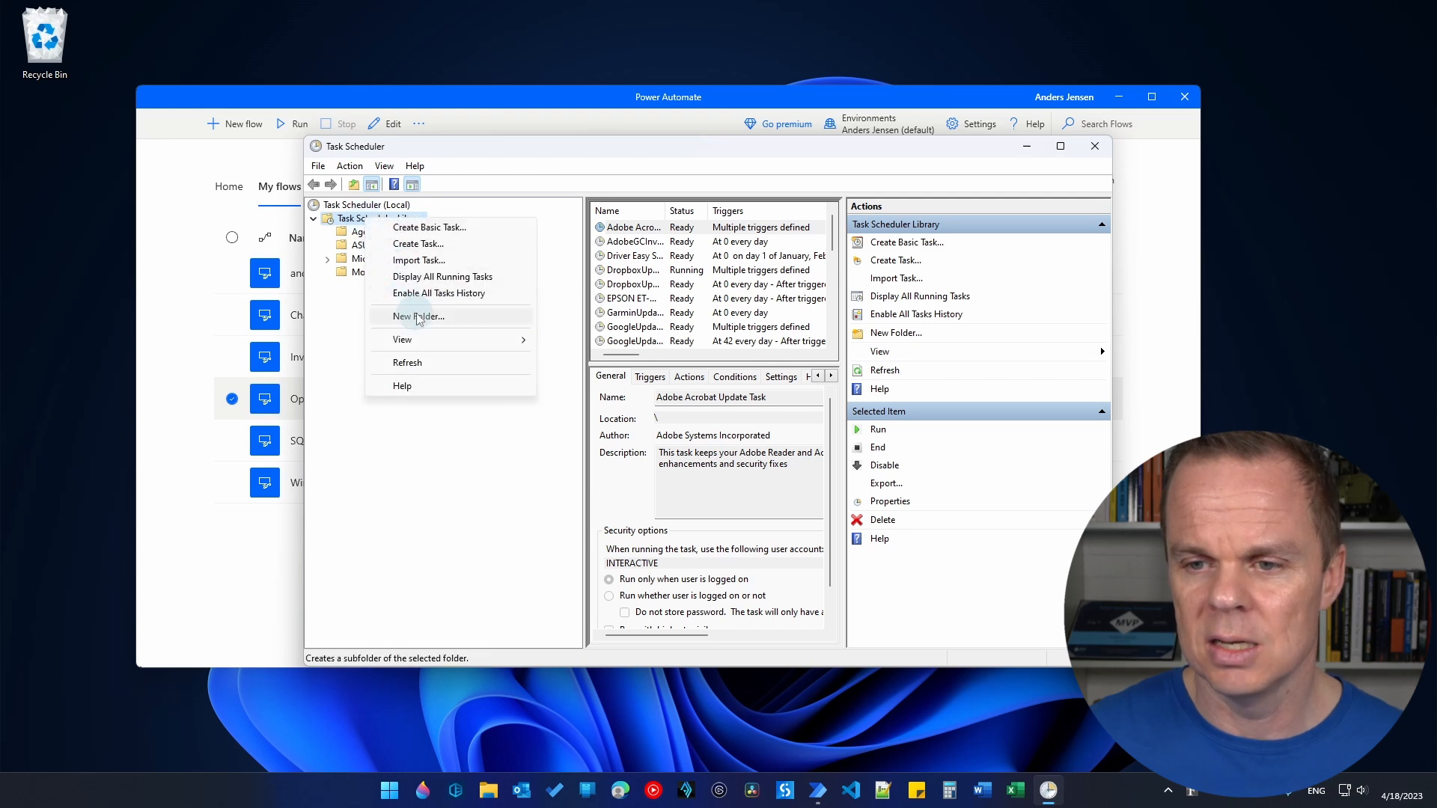
left_click(418, 316)
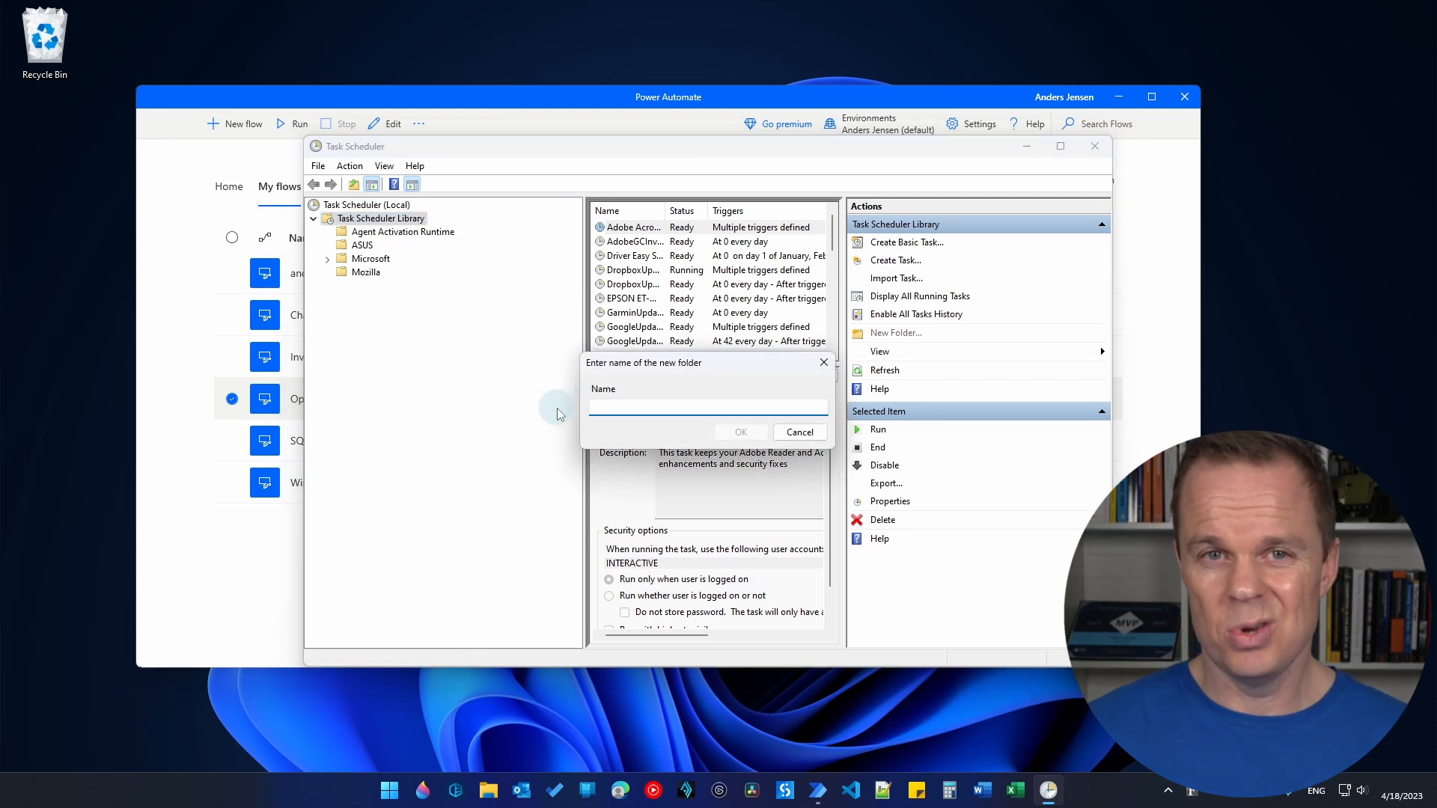
type("Power Automate Deskto")
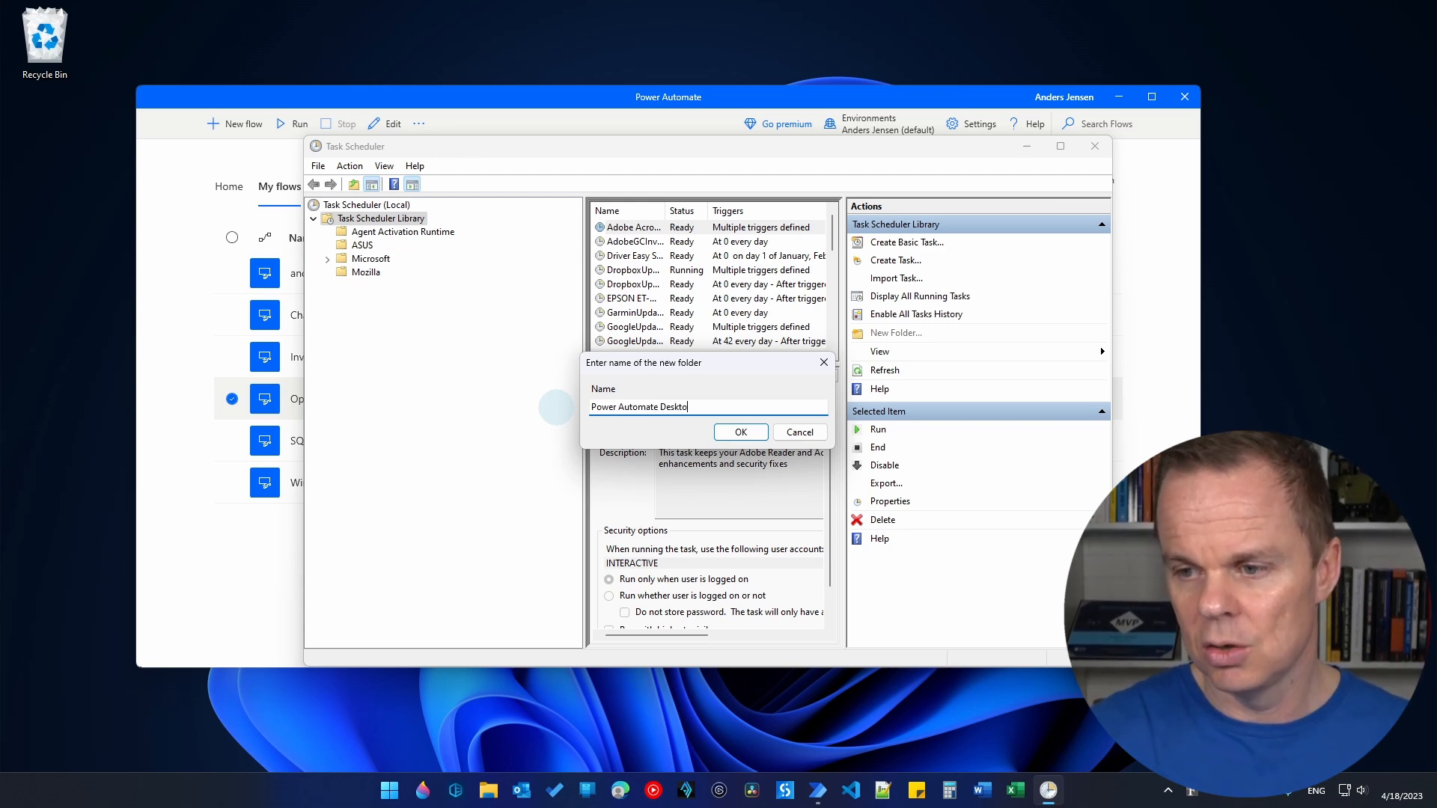
left_click(740, 431)
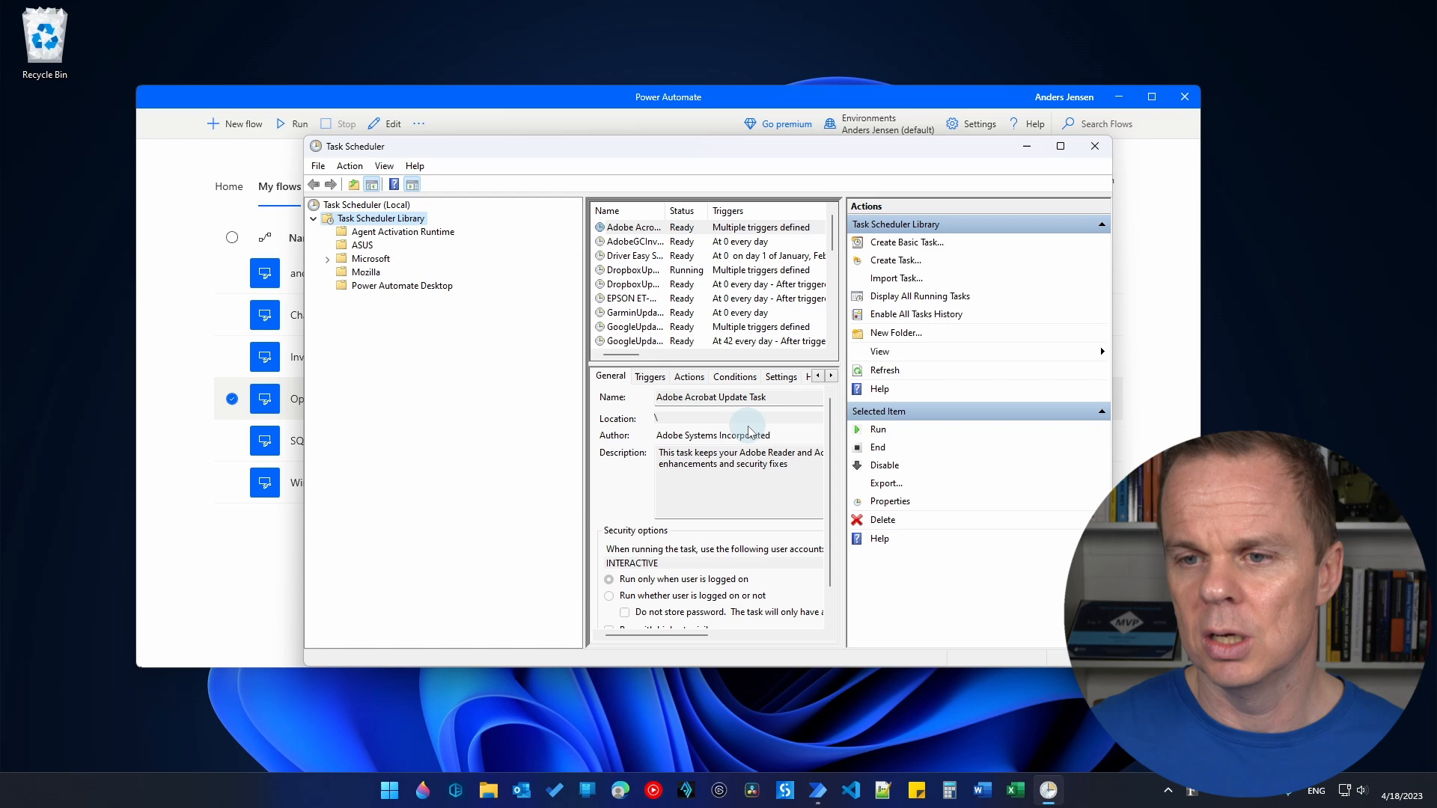
left_click(401, 284)
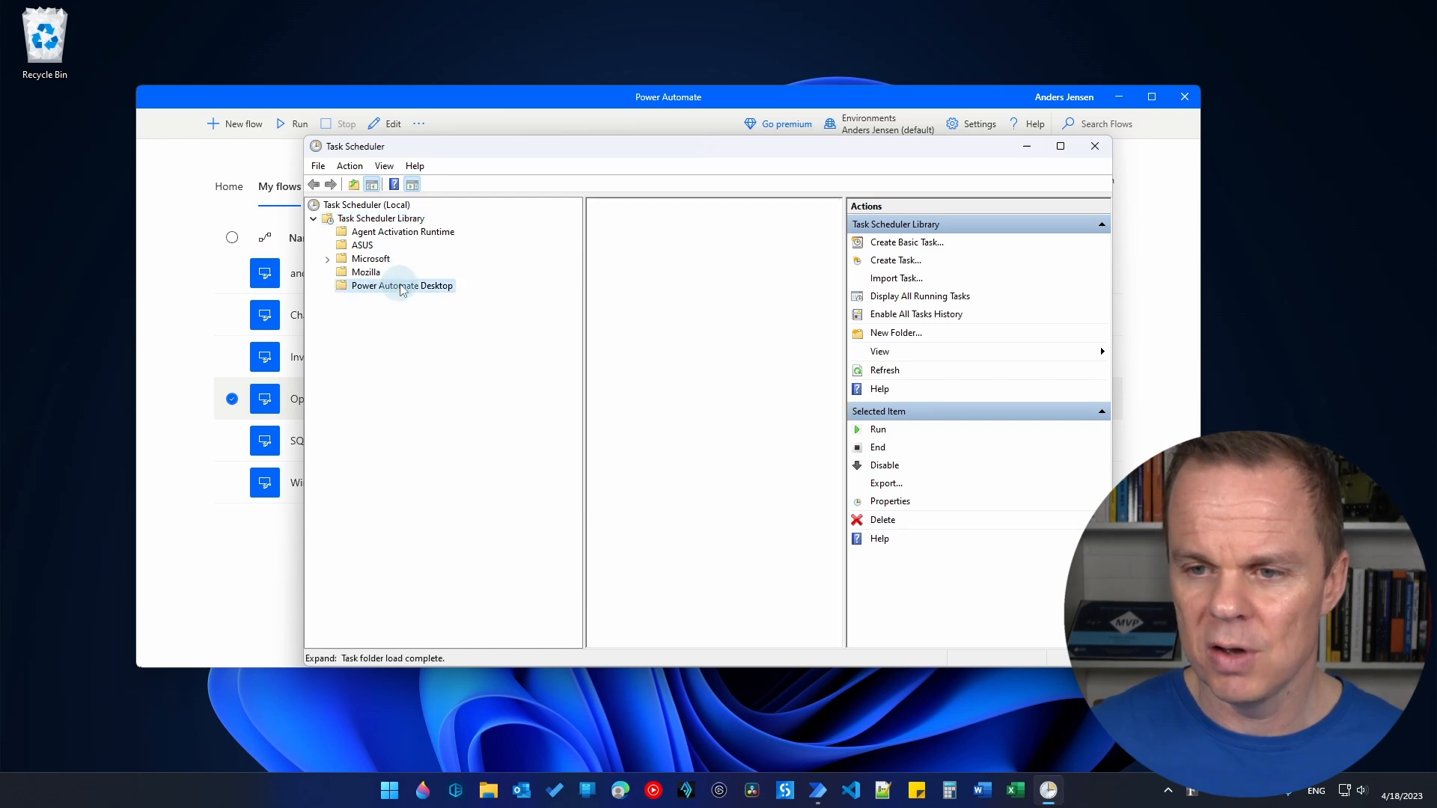
left_click(401, 285)
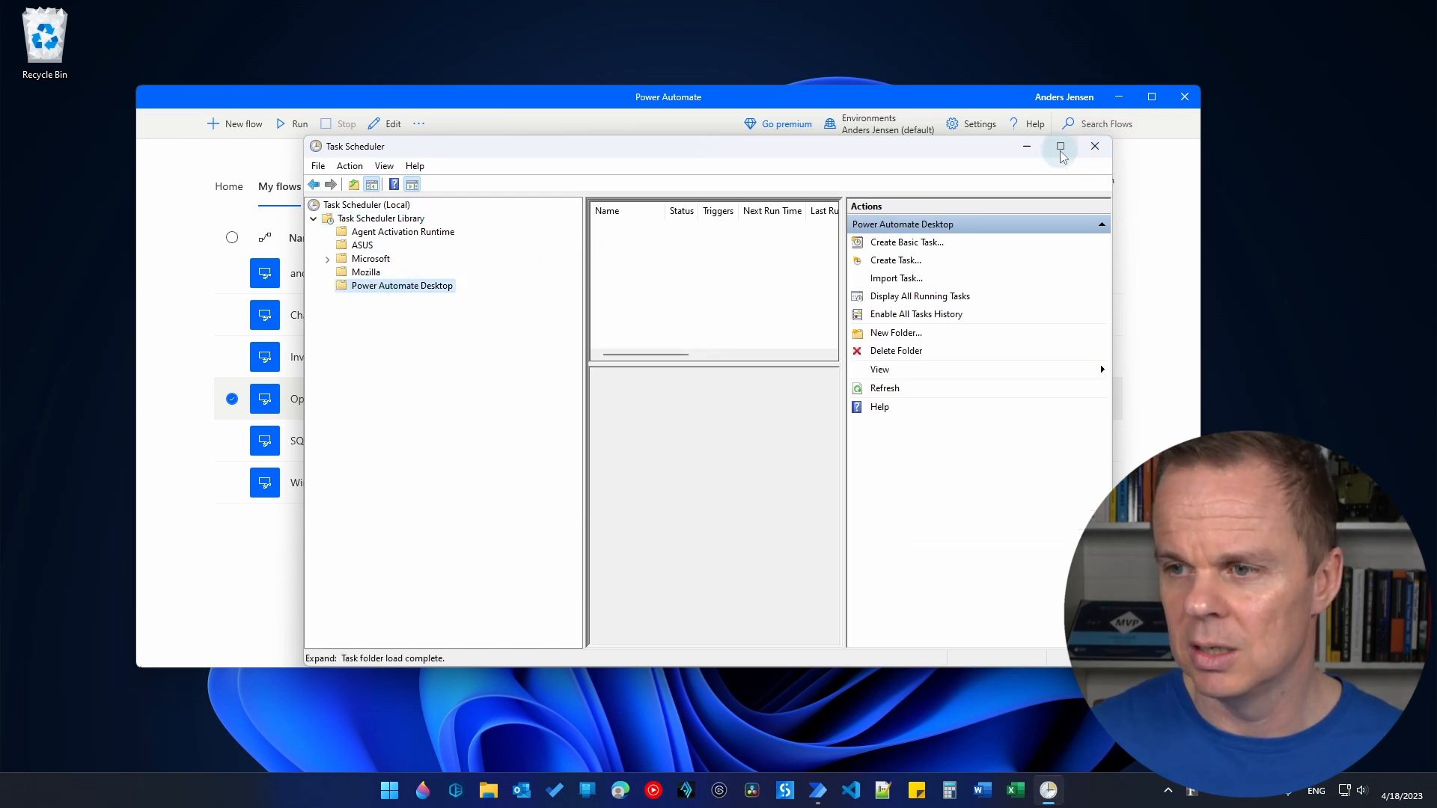
- Maximize the Task Scheduler window with the empty Power Automate Desktop folder open
left_click(1059, 147)
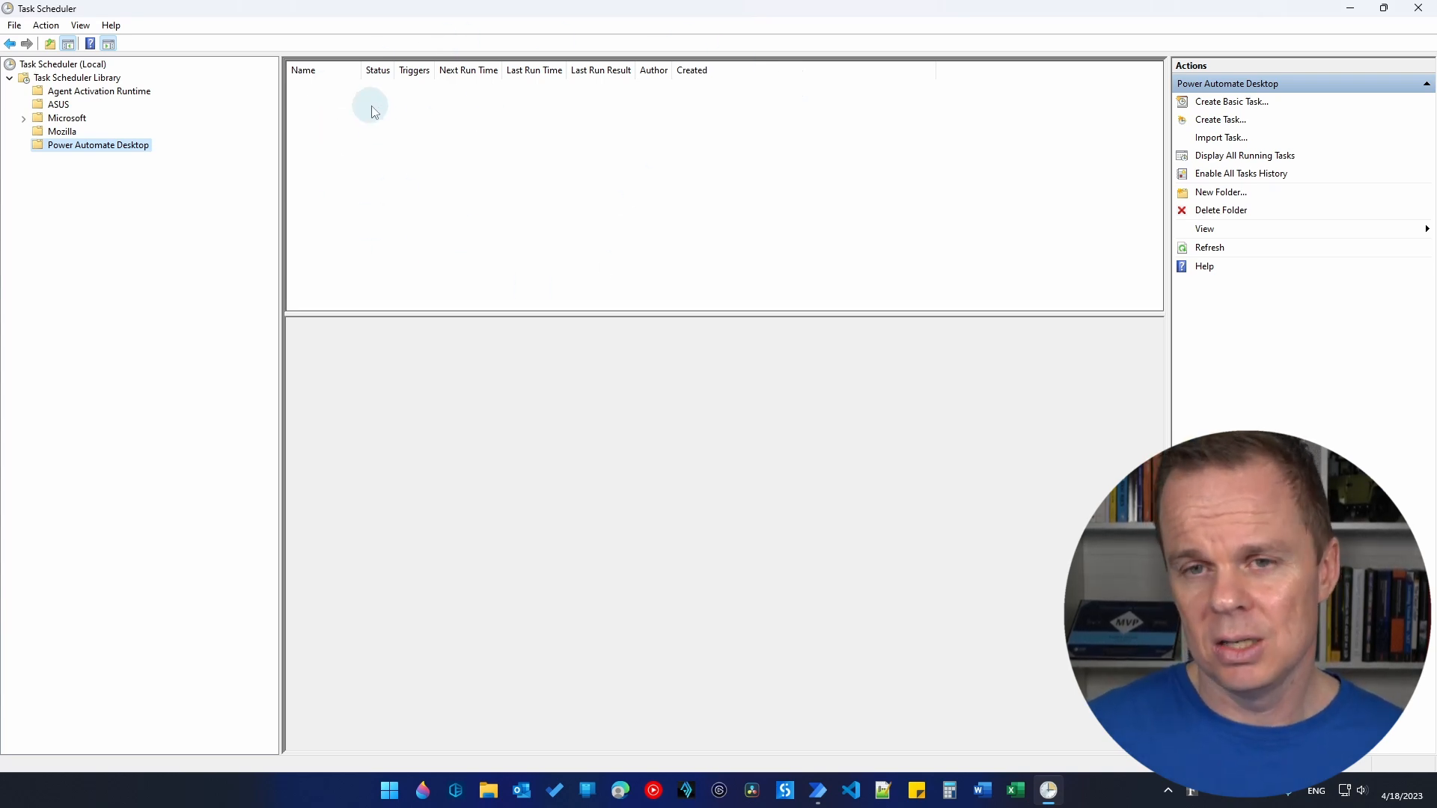
mouse_move(331, 108)
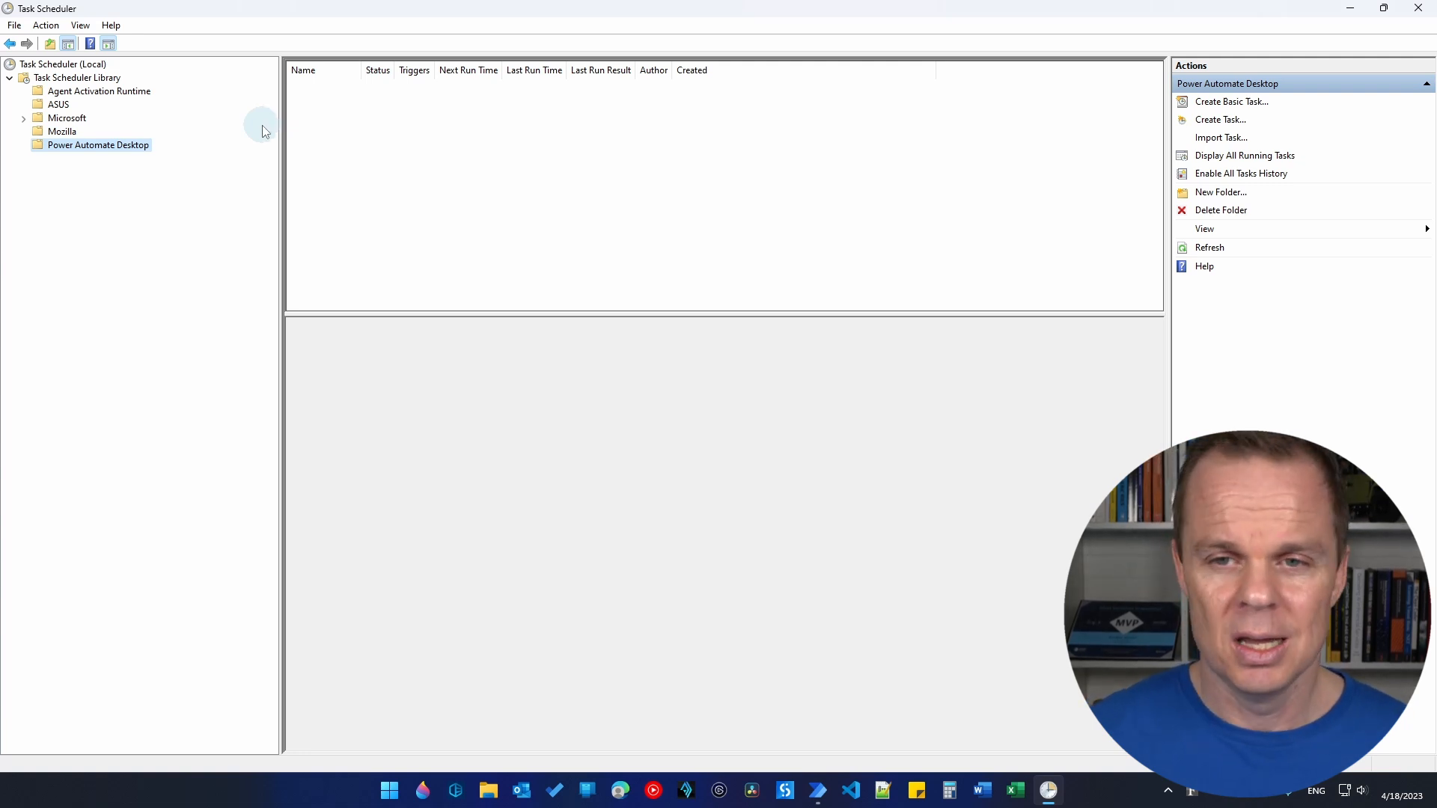
right_click(98, 145)
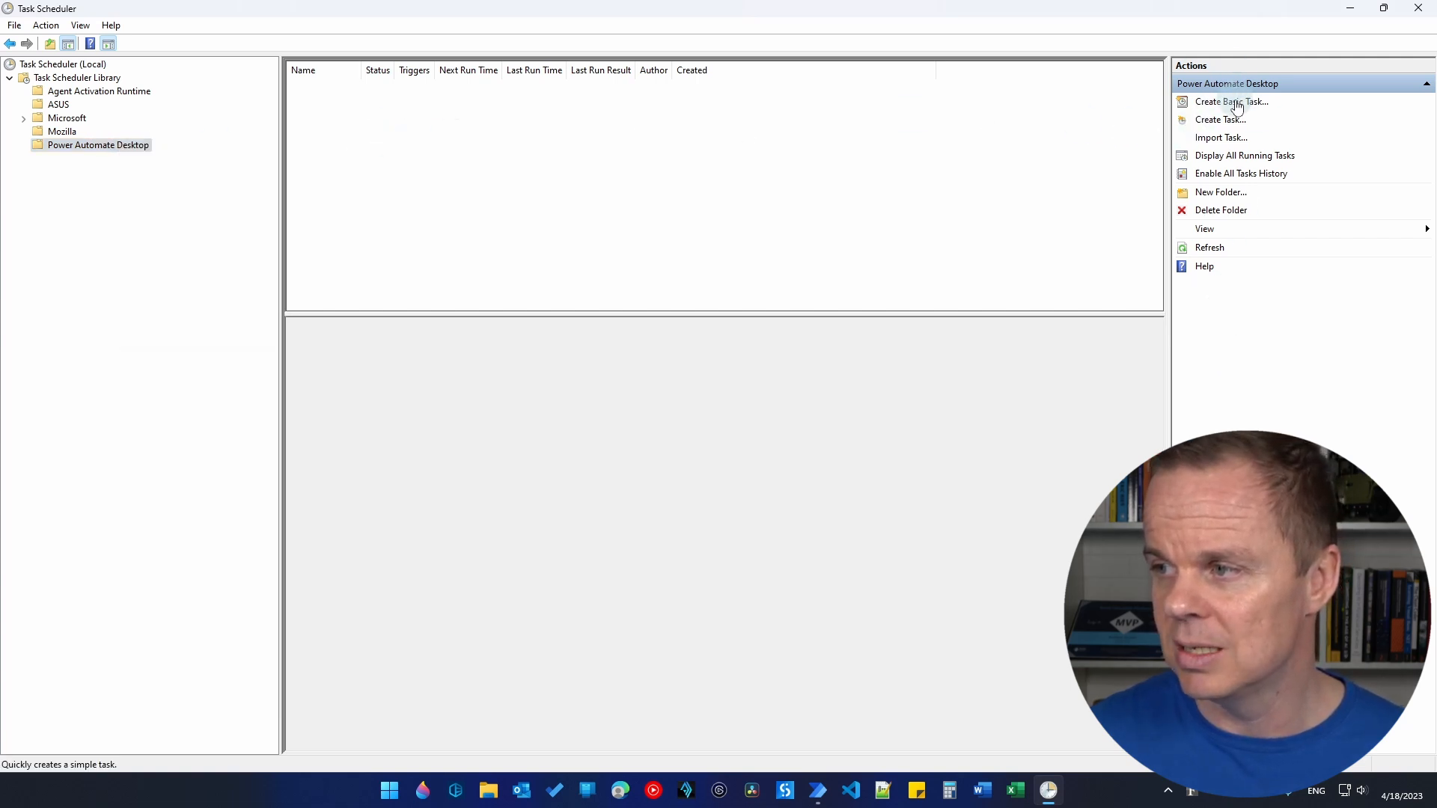
- Create Basic Task named RunOpenWebsite and keep the Daily trigger, continuing to its schedule
left_click(1232, 102)
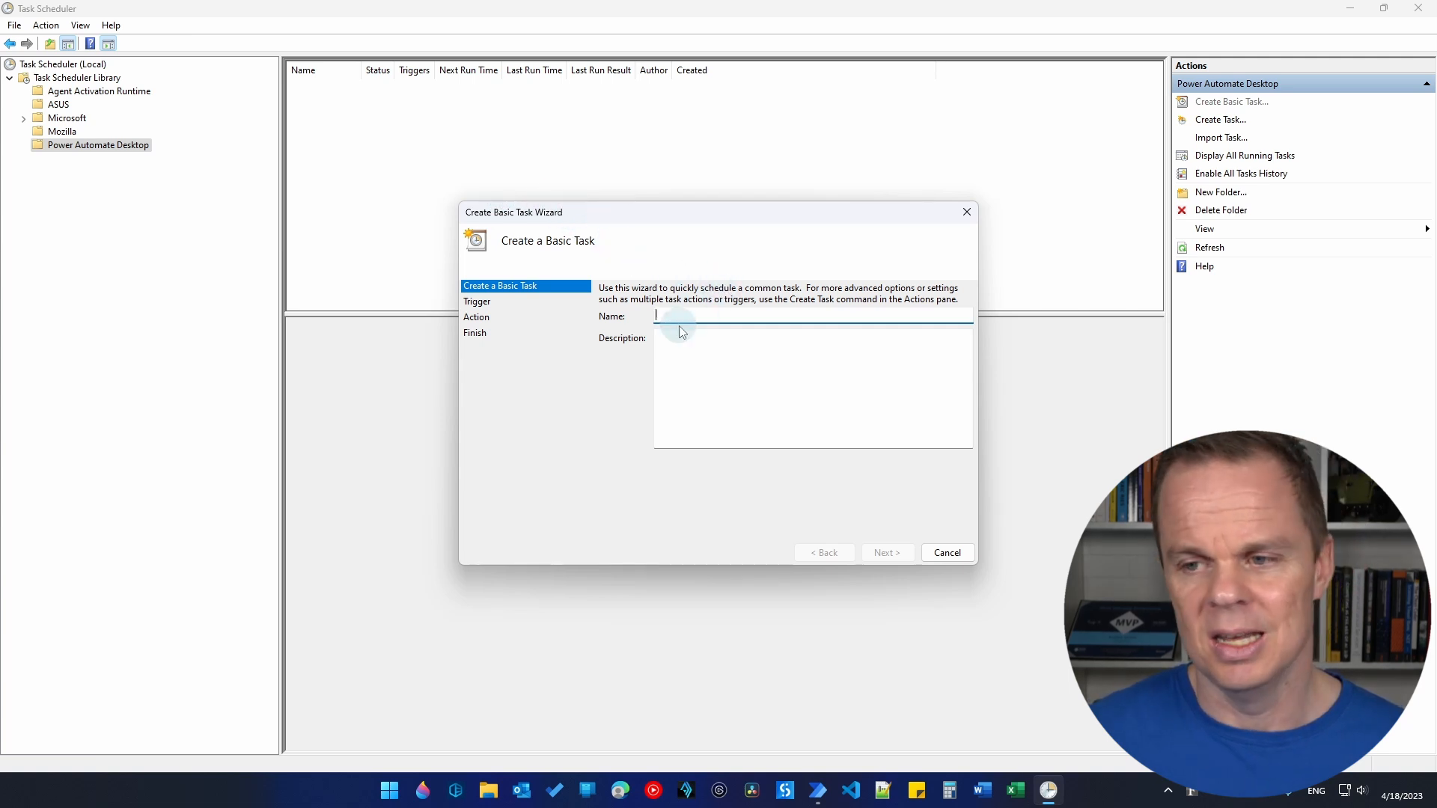
mouse_move(765, 404)
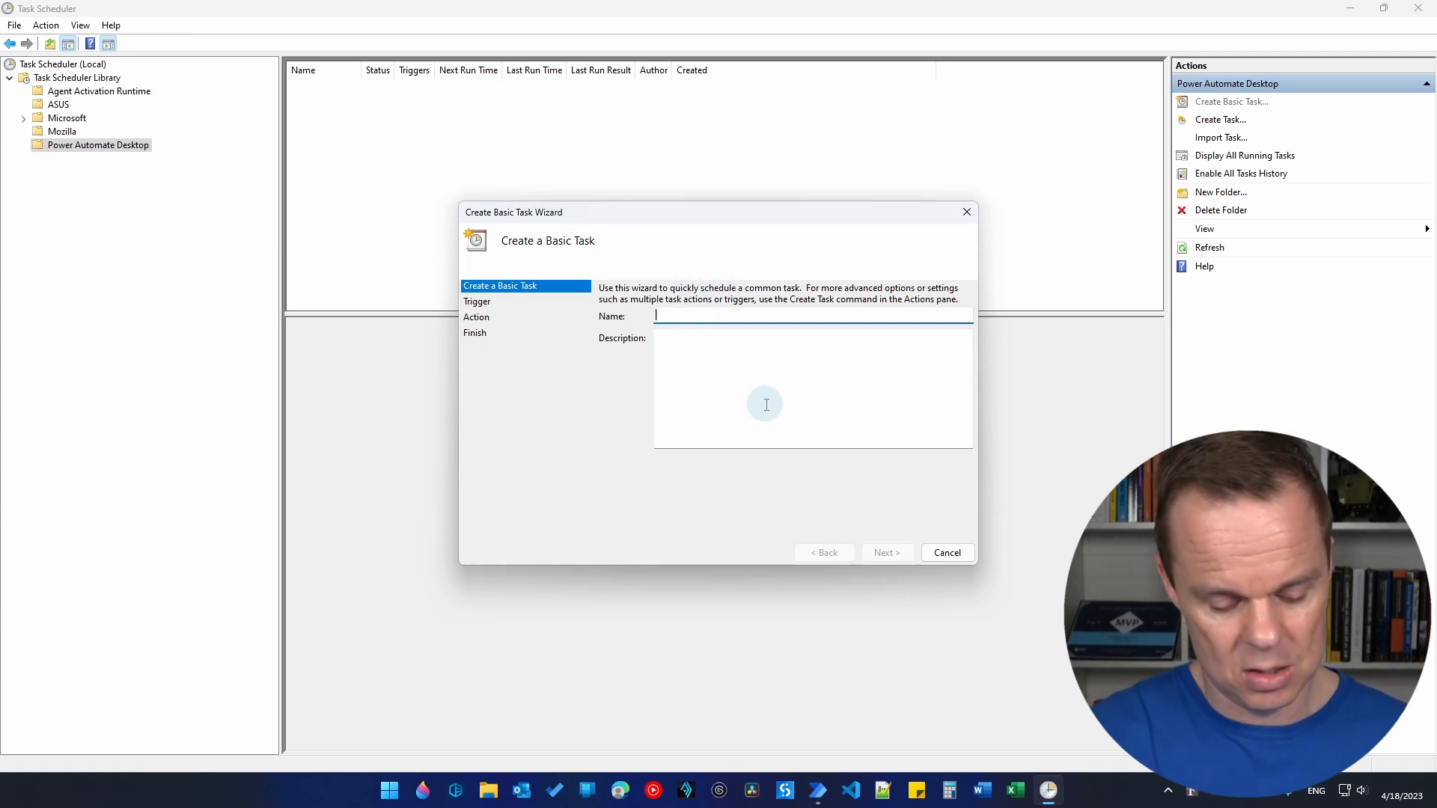
type("RunOpenWe")
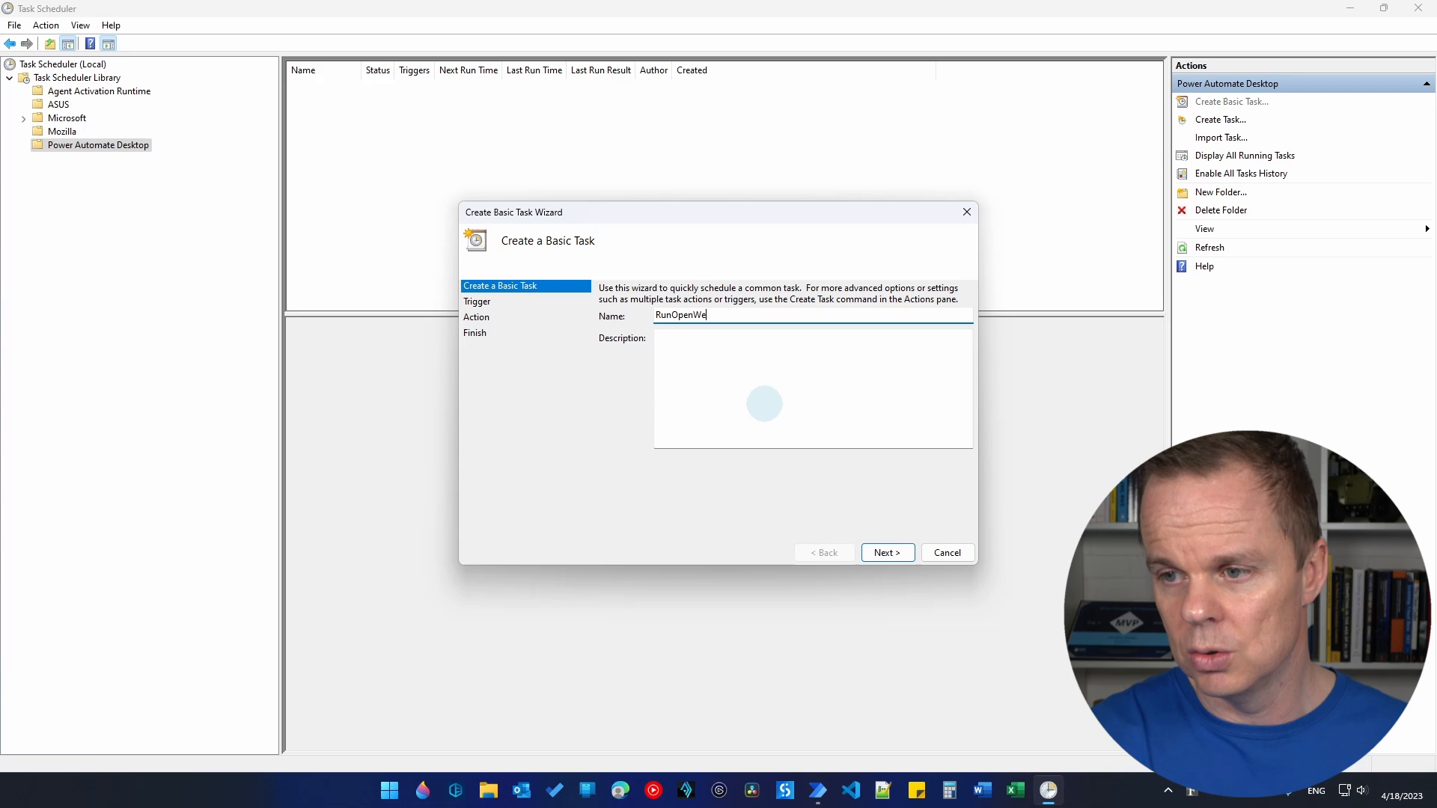
type("bsite")
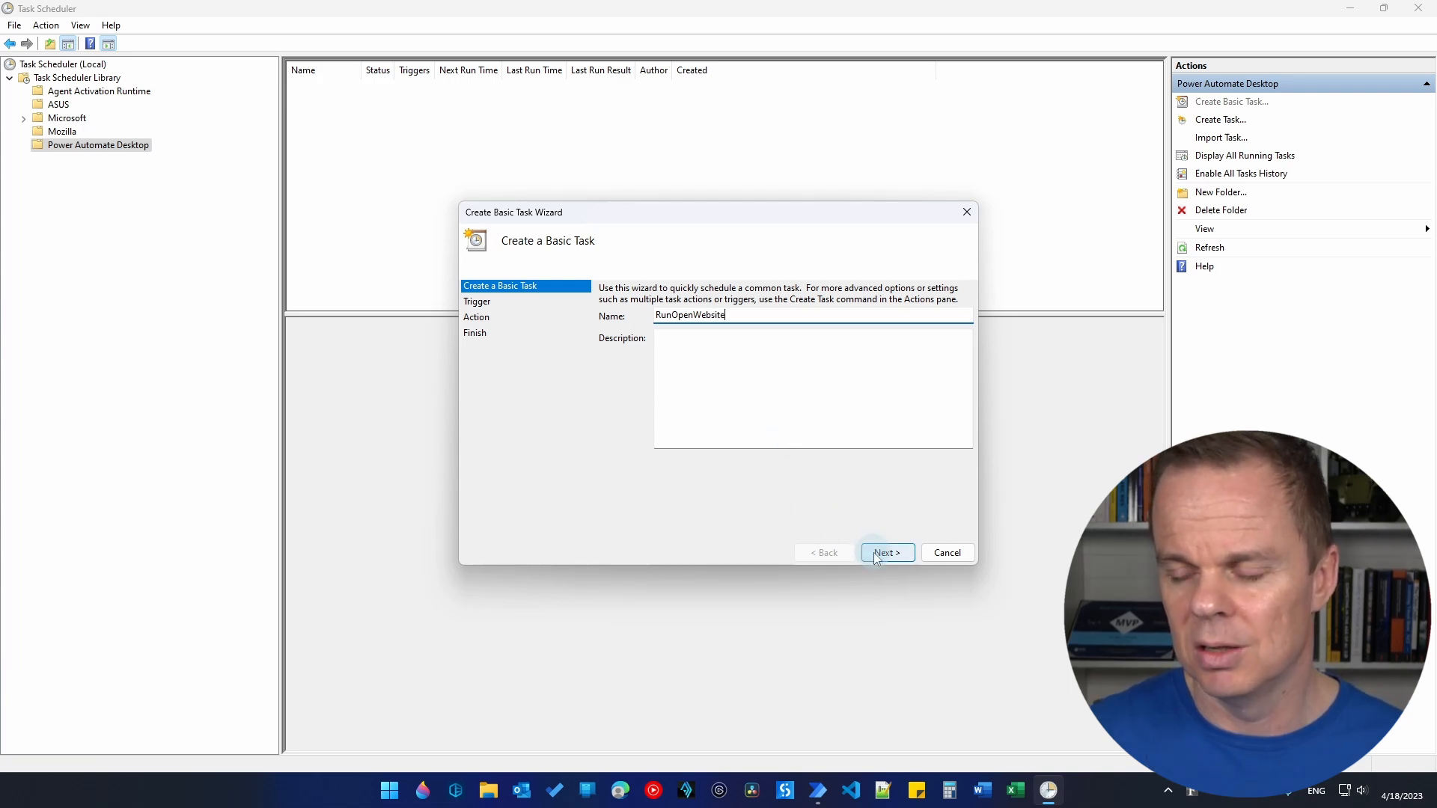
left_click(885, 553)
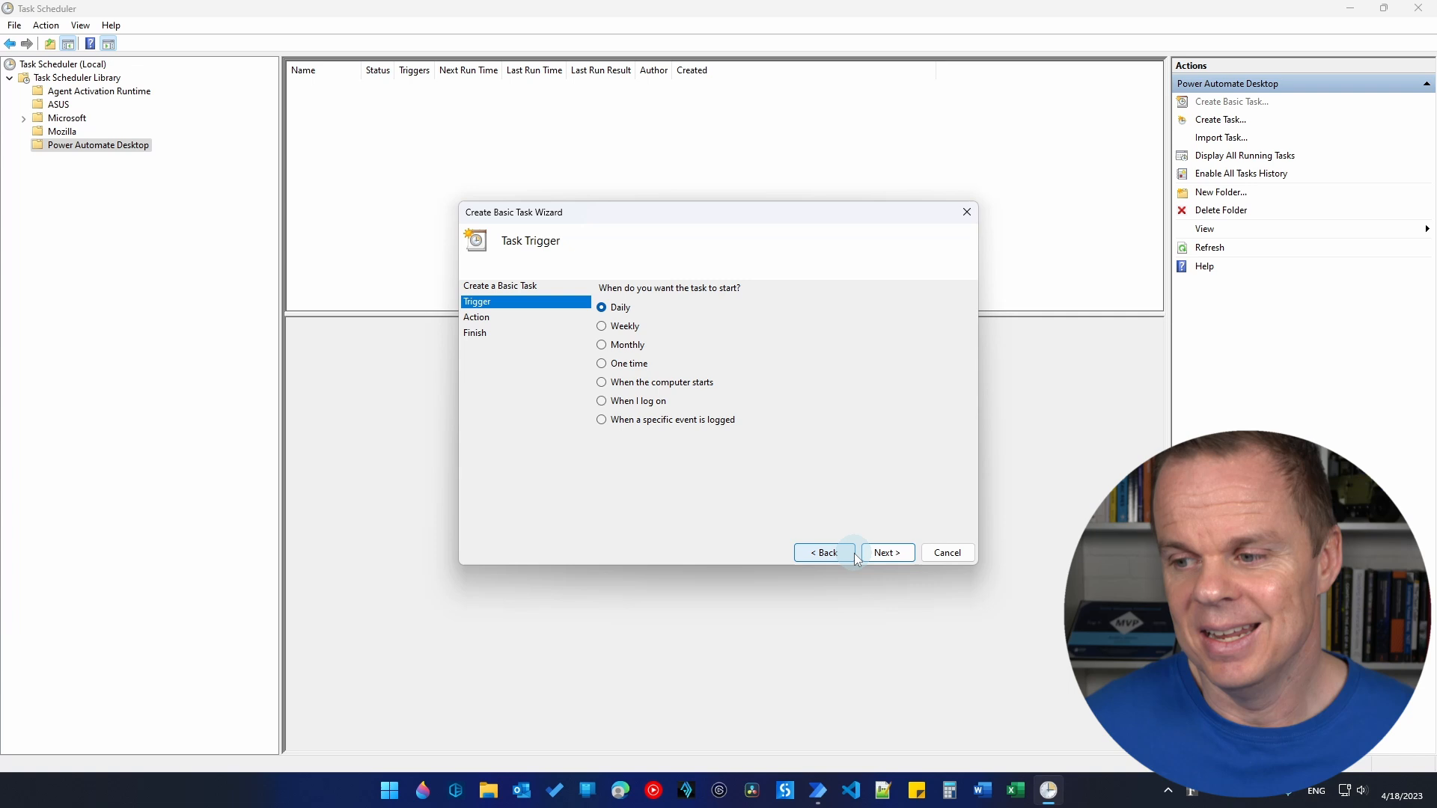
mouse_move(614, 304)
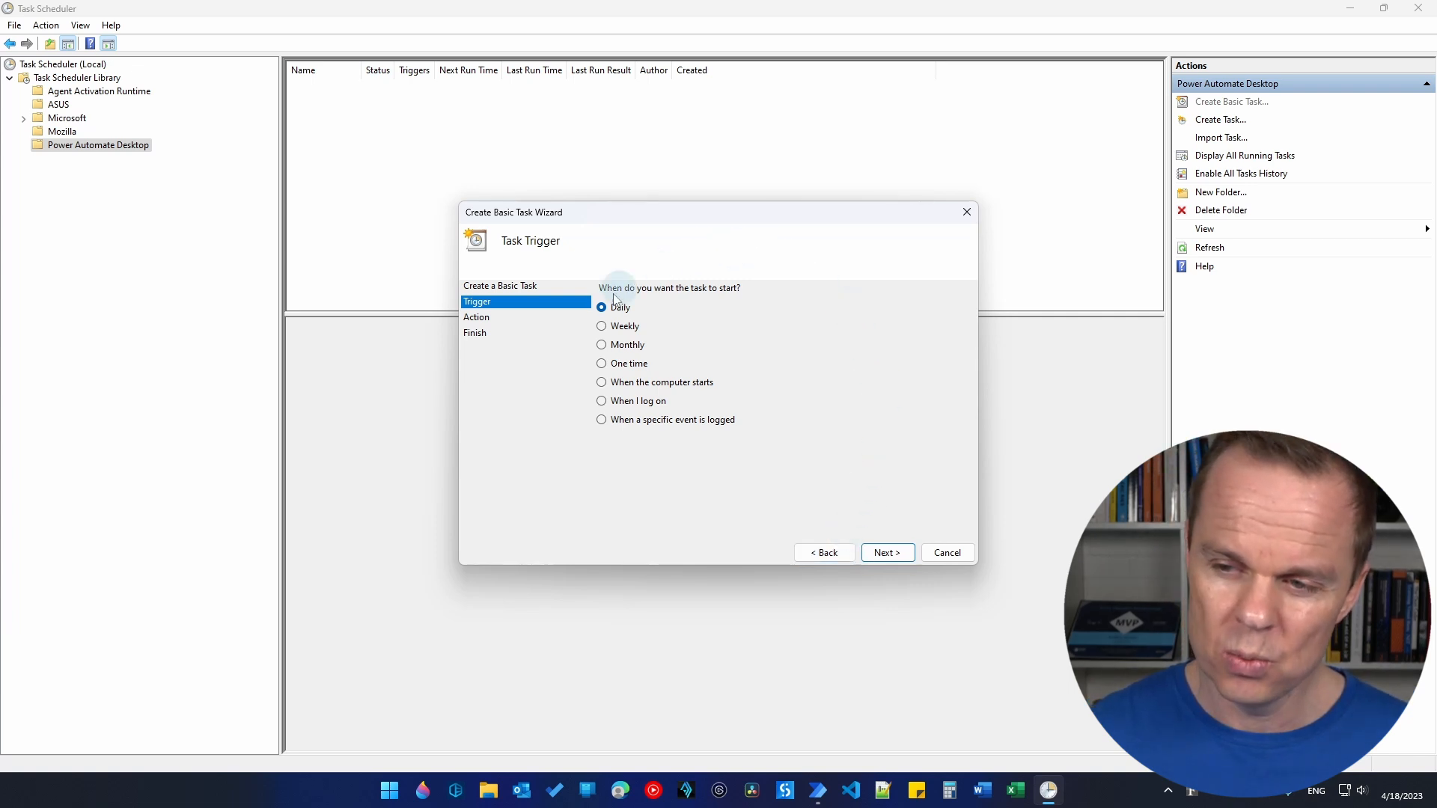
mouse_move(707, 487)
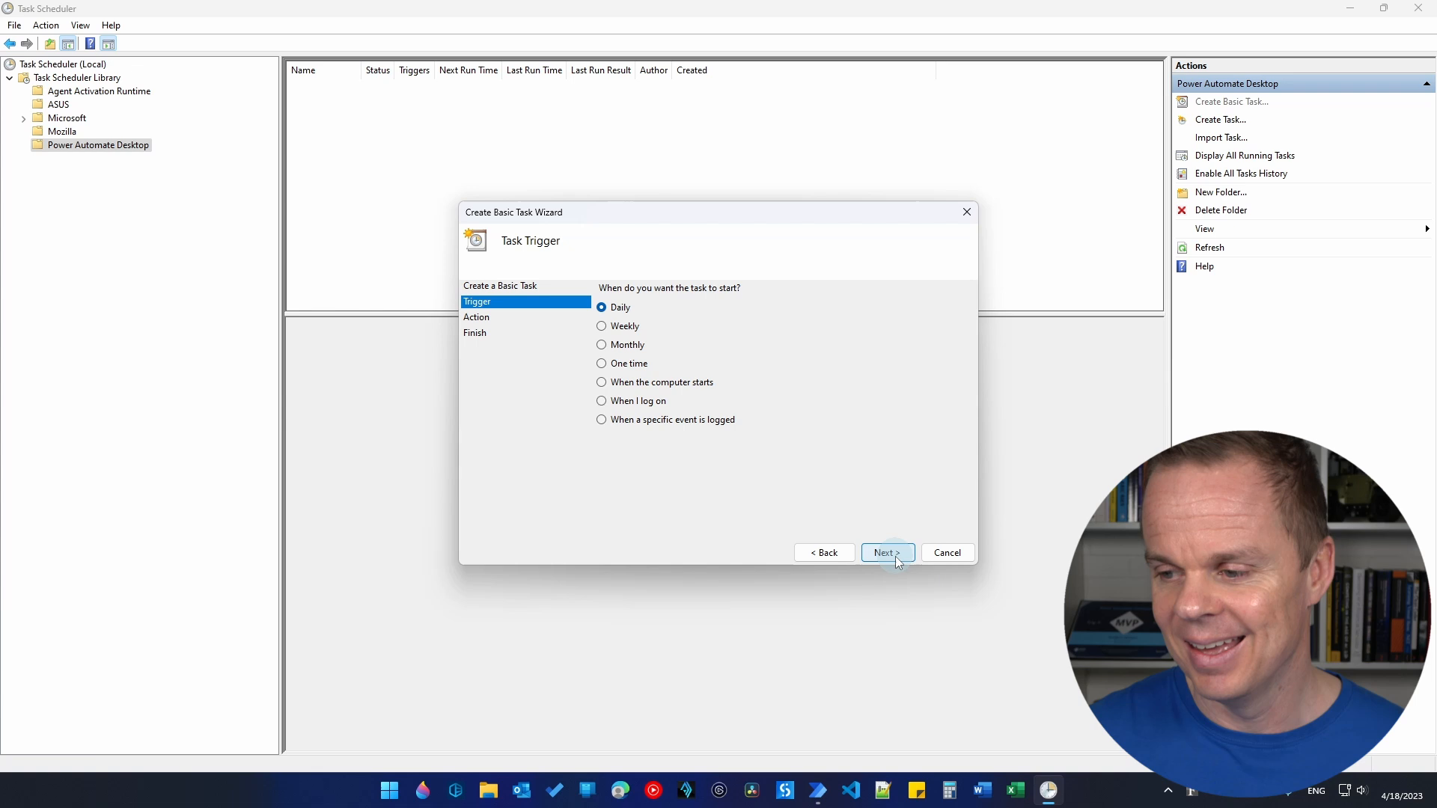
left_click(882, 553)
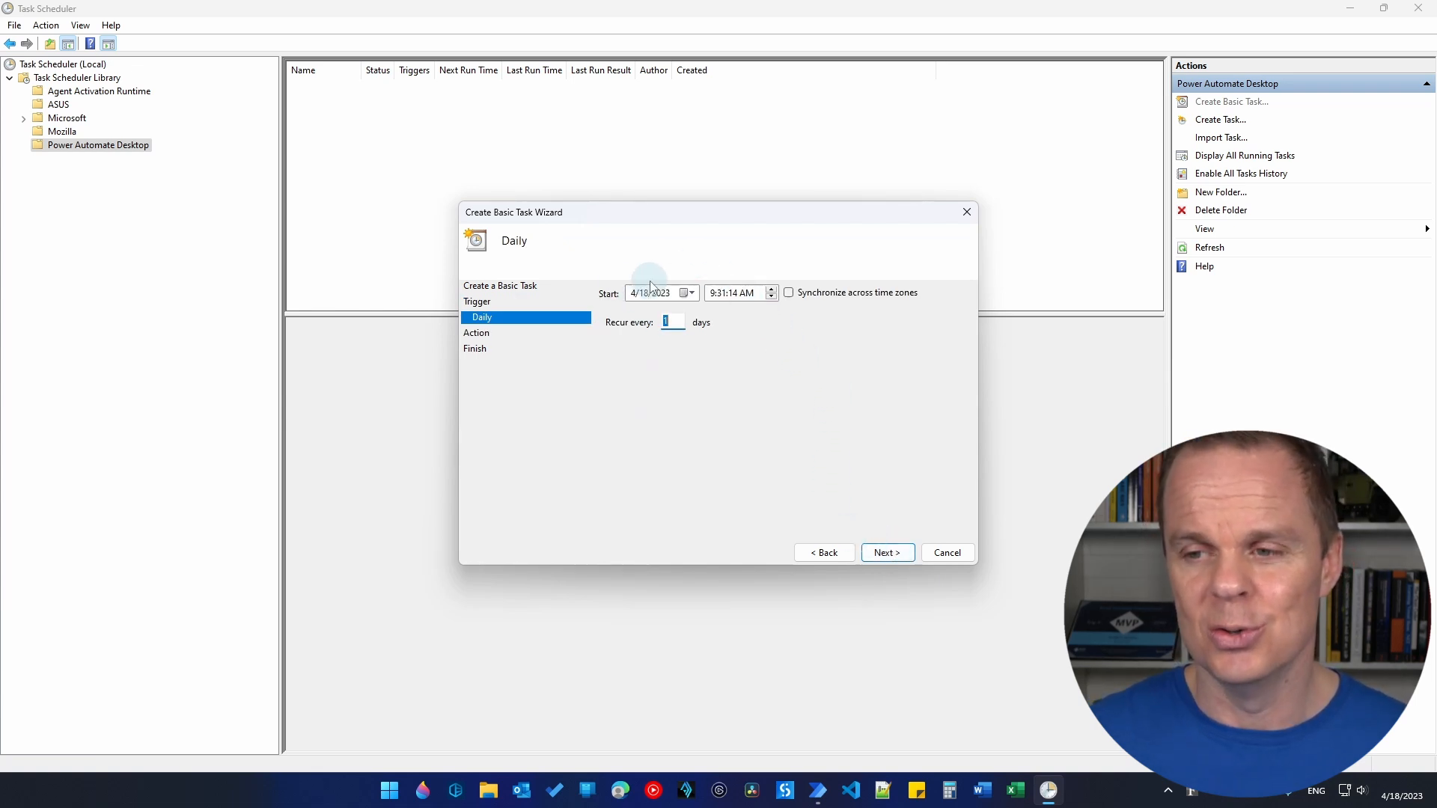
- Set the daily start to 4/19/2023 at 8:00:00 AM, recurring every 1 days, with Start a program
left_click(687, 292)
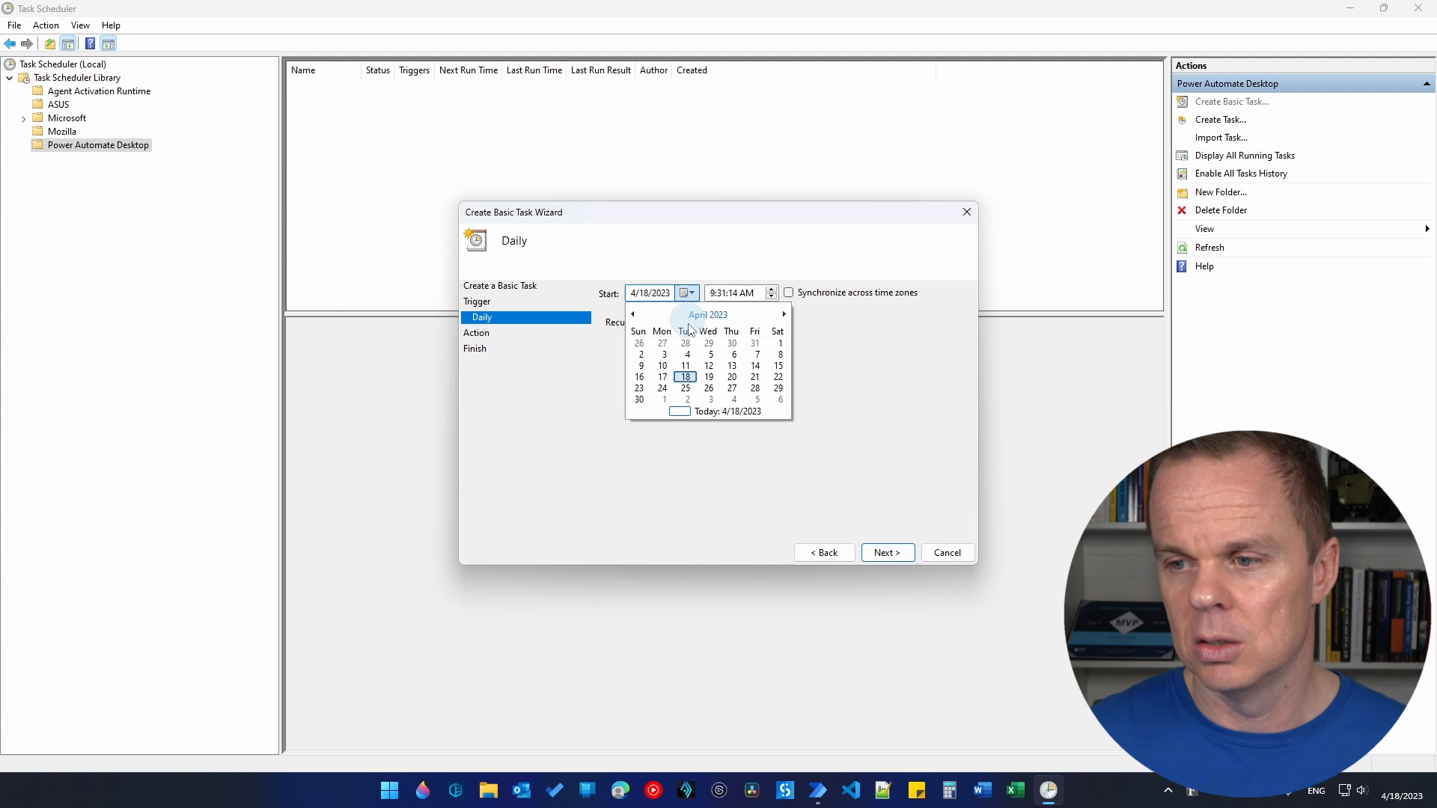
left_click(708, 377)
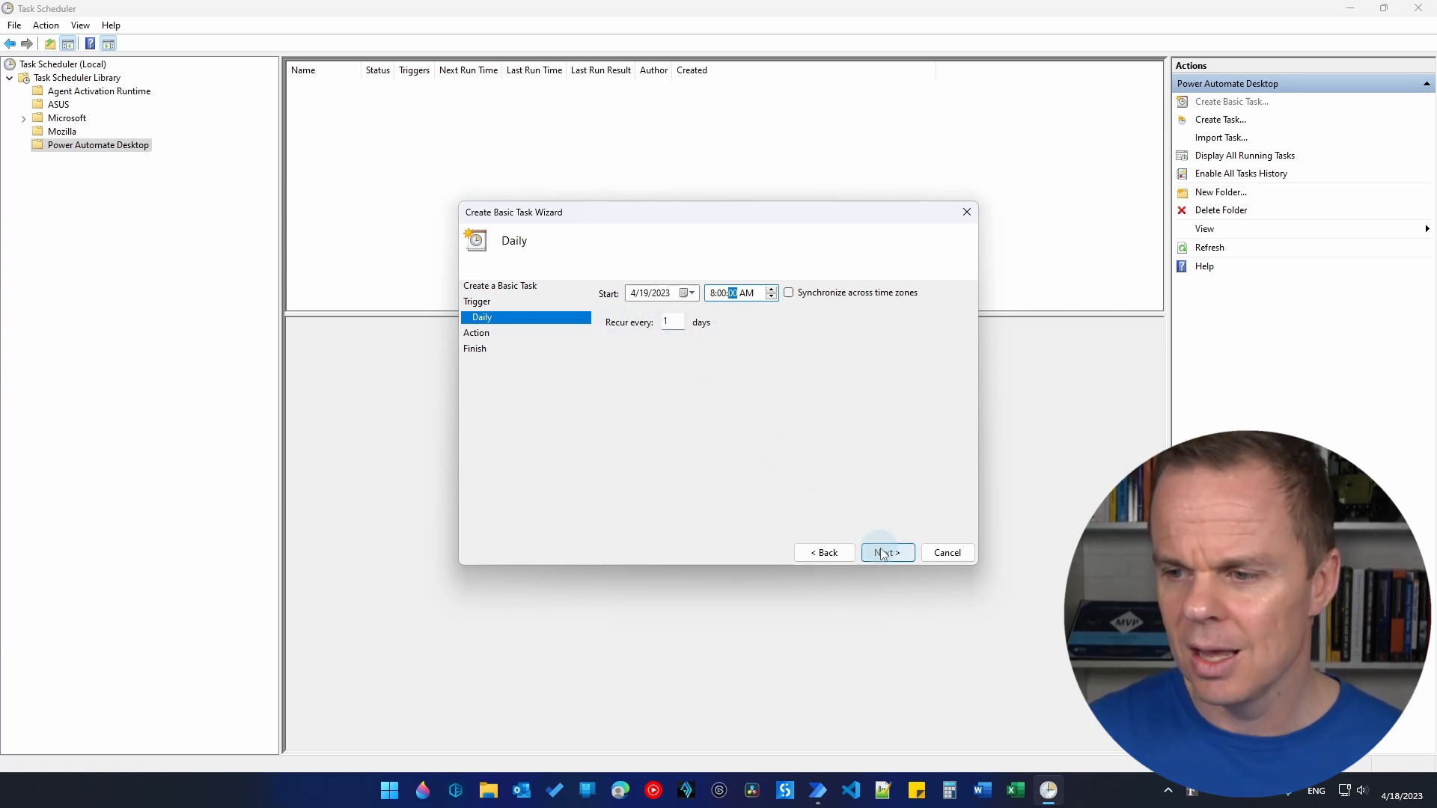
left_click(885, 552)
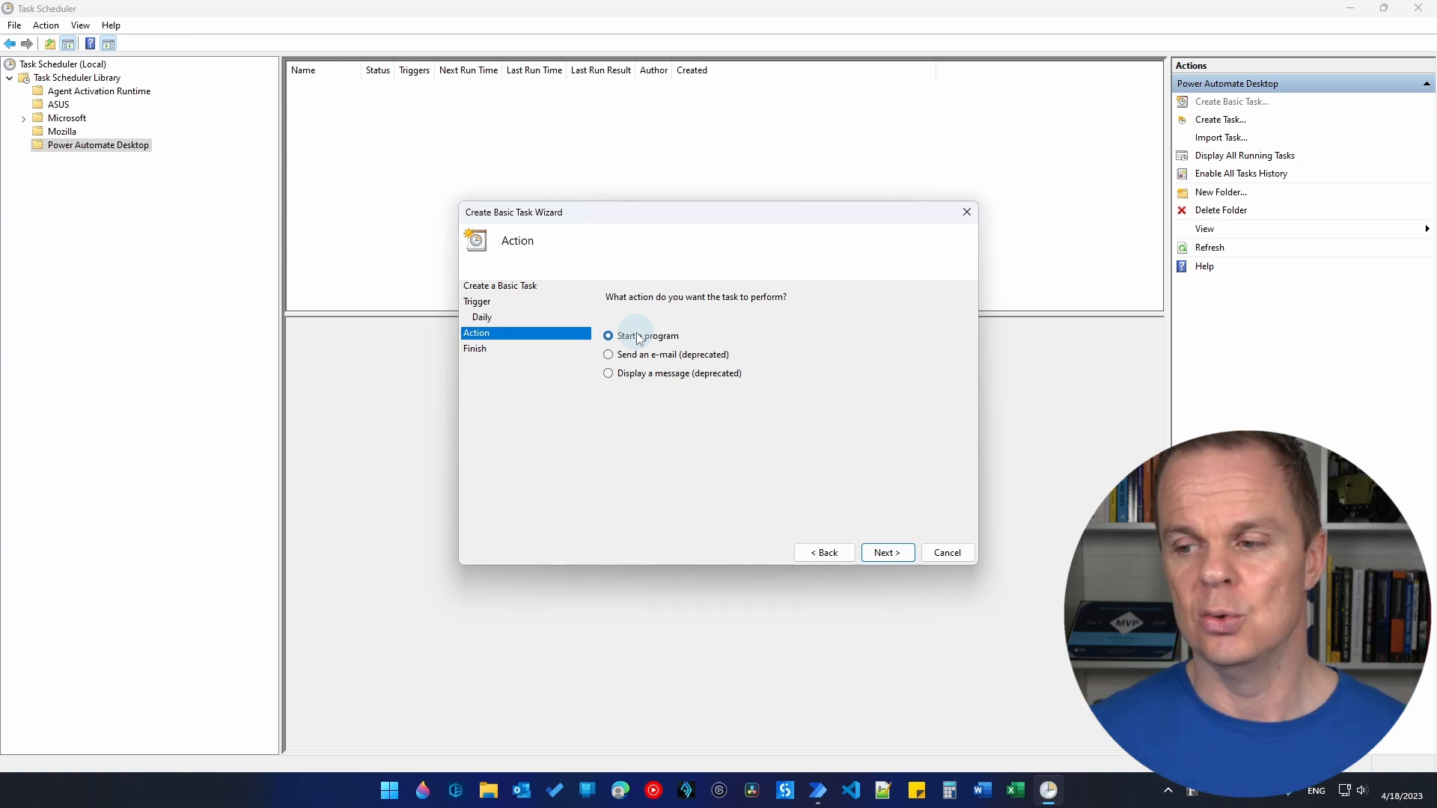
left_click(884, 552)
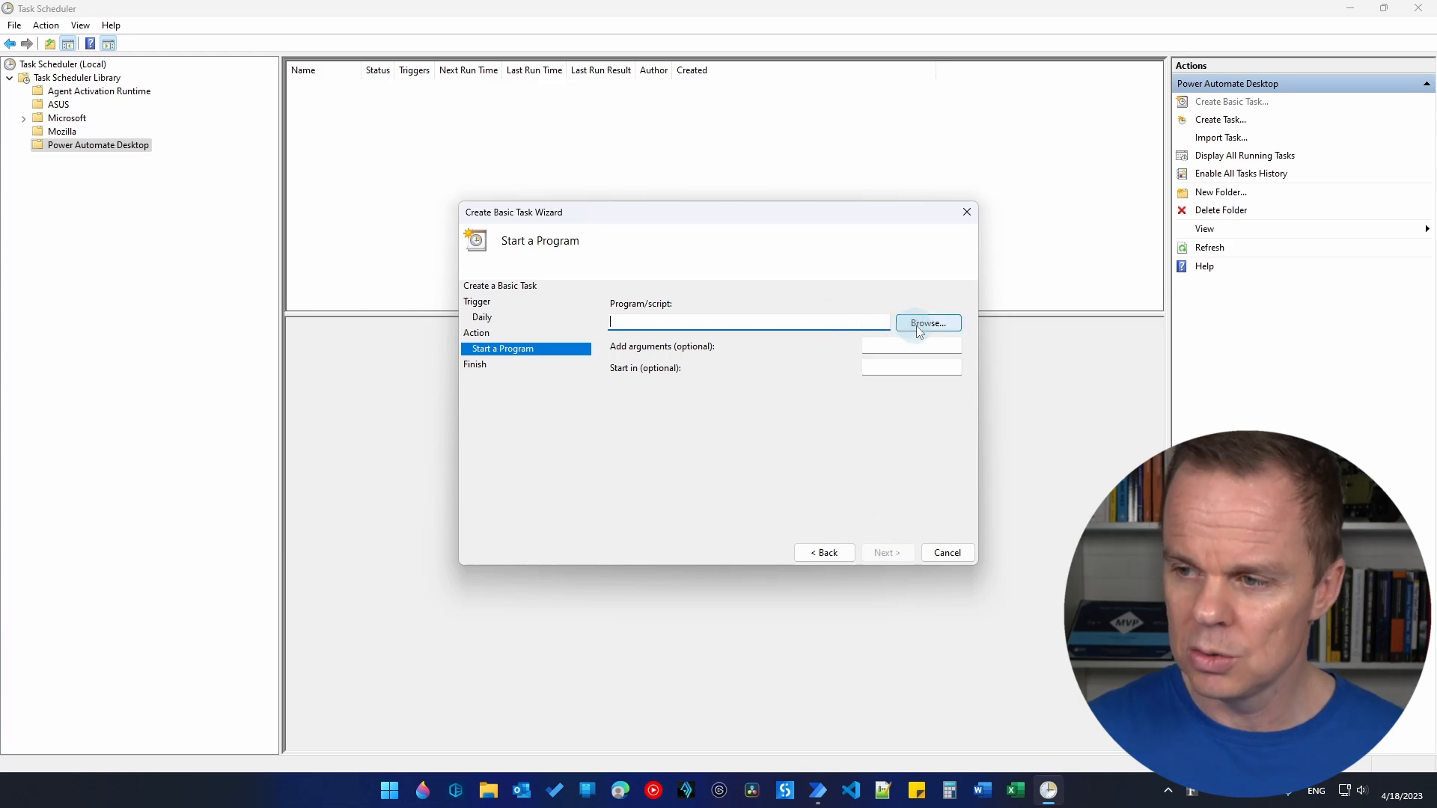
- Browse to C:\Program Files (x86)\Power Automate Desktop\PAD.Console.Host.exe as the program
left_click(926, 323)
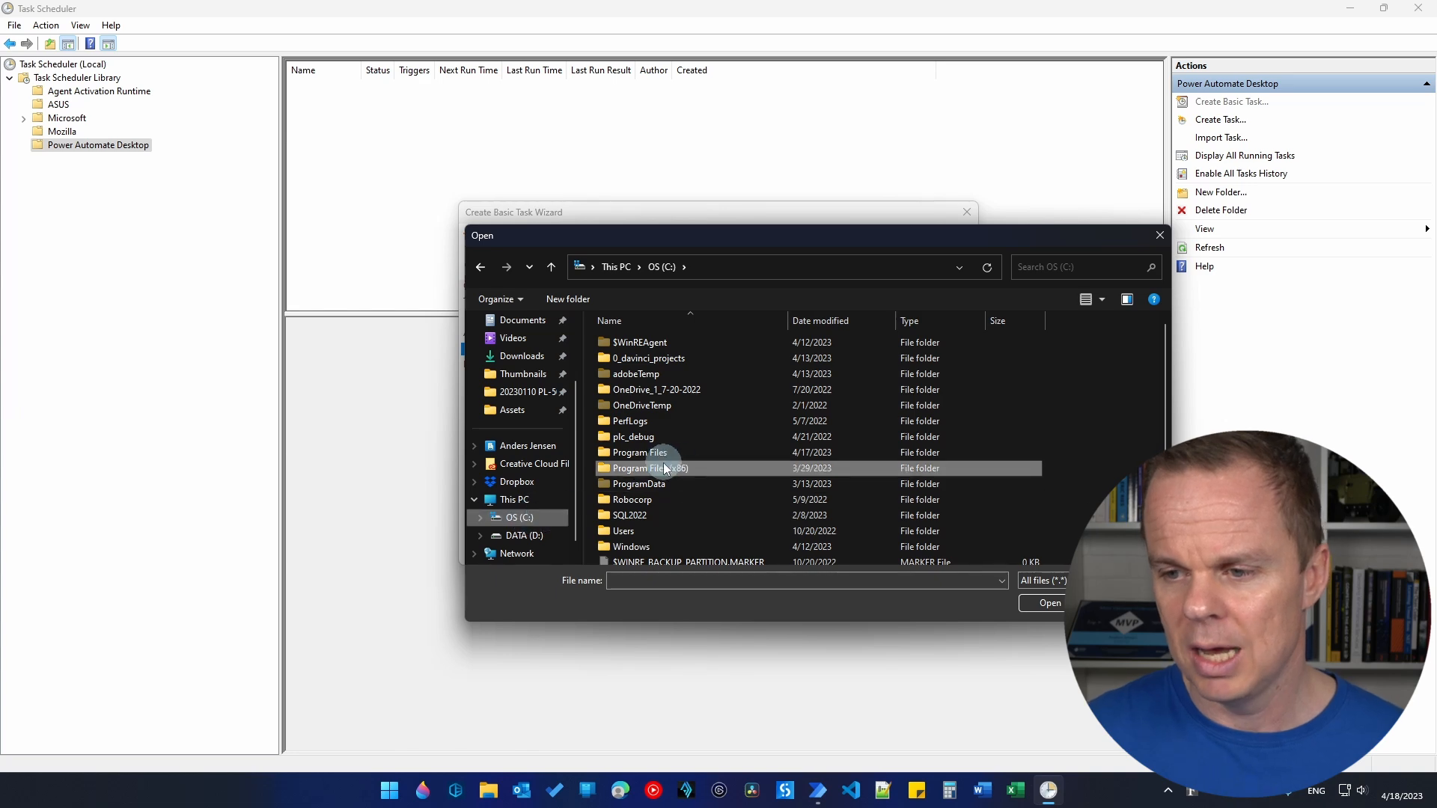
double_click(648, 469)
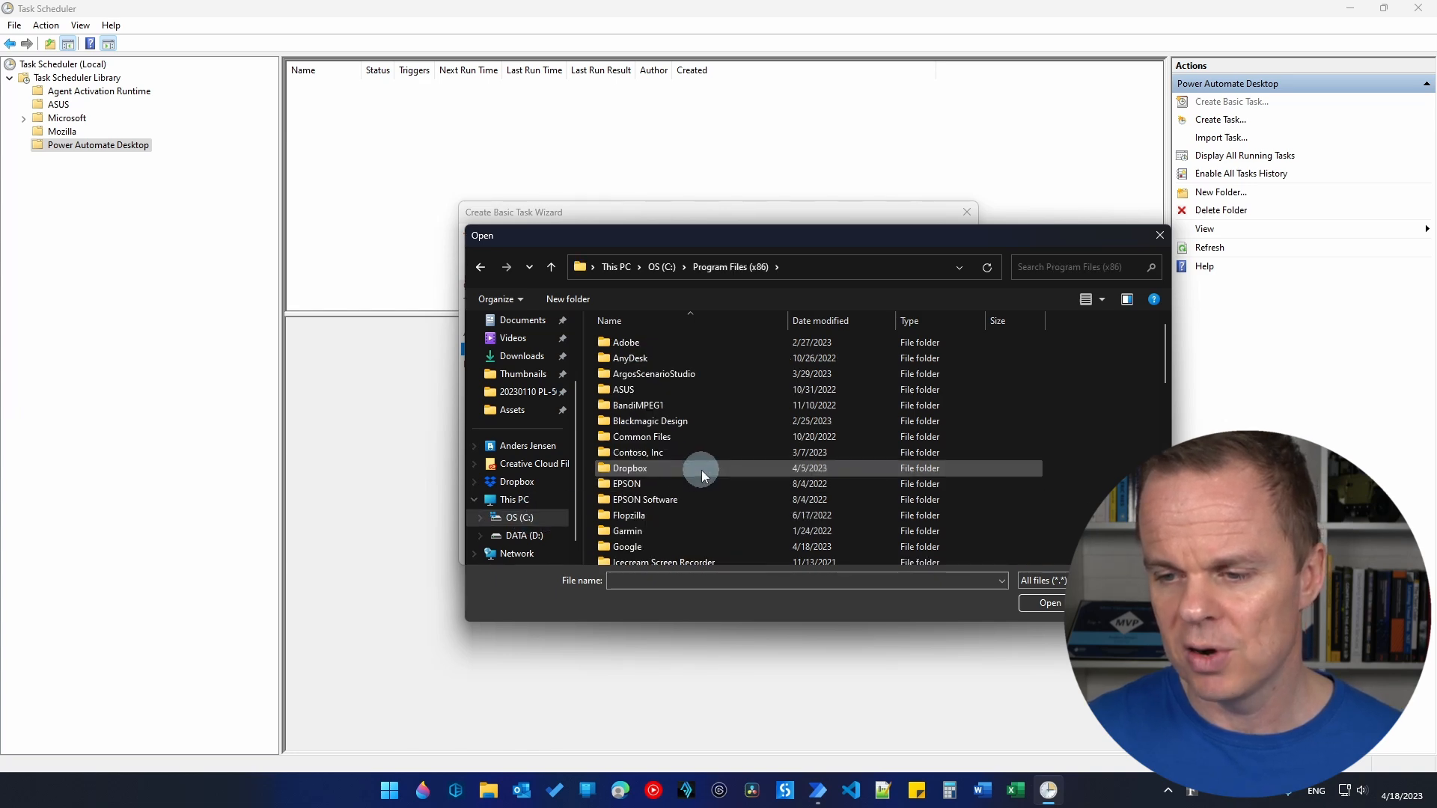
scroll("down", 3)
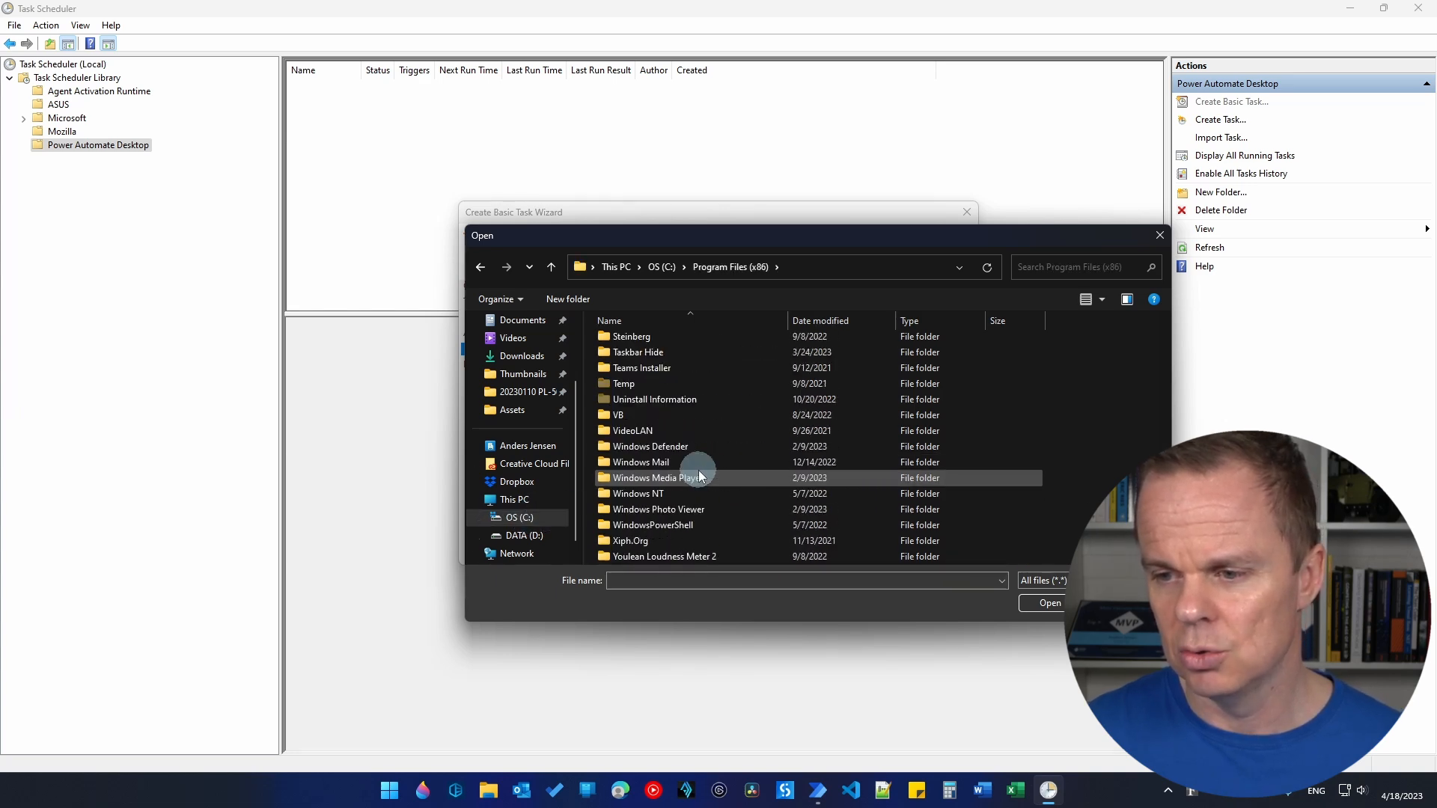
mouse_move(724, 446)
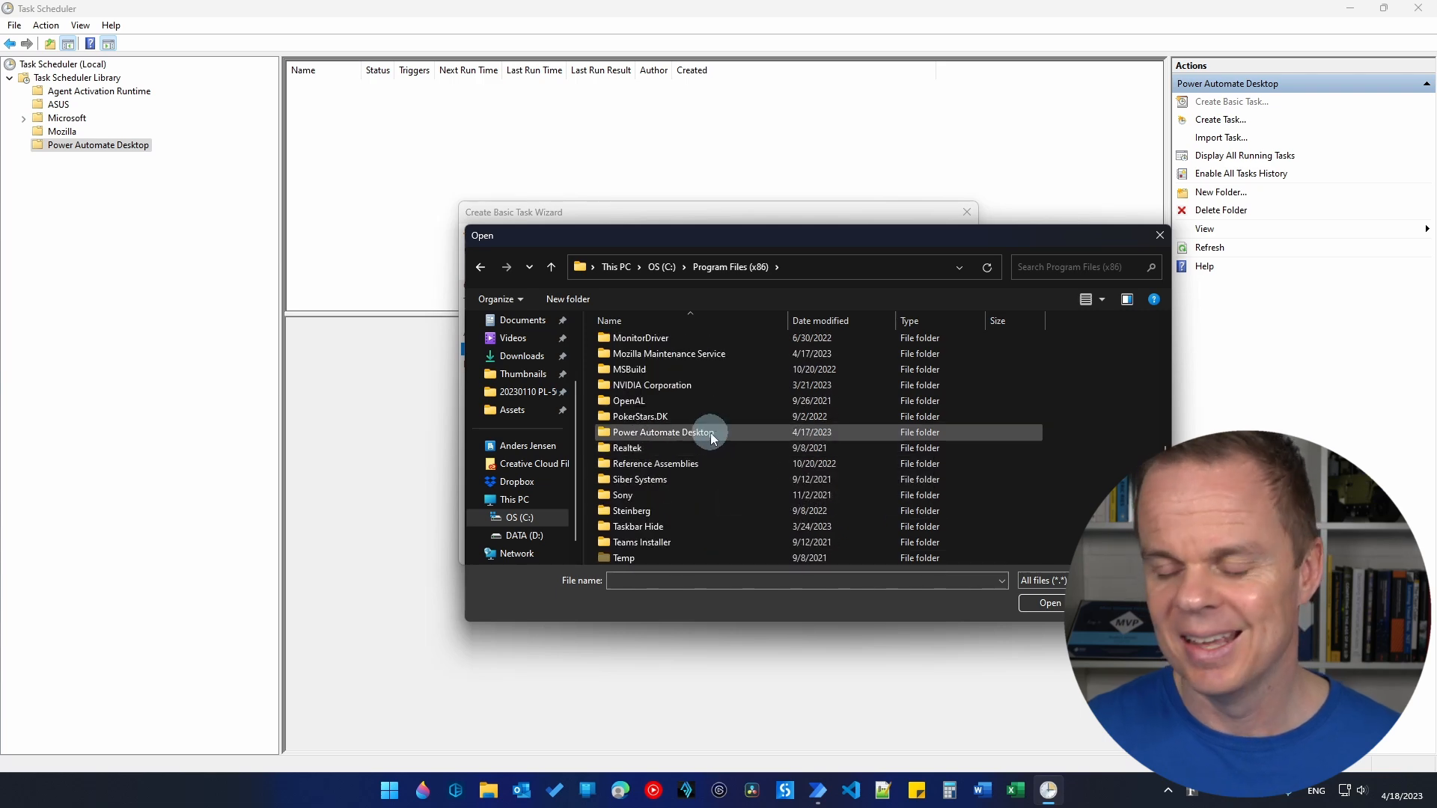
double_click(663, 431)
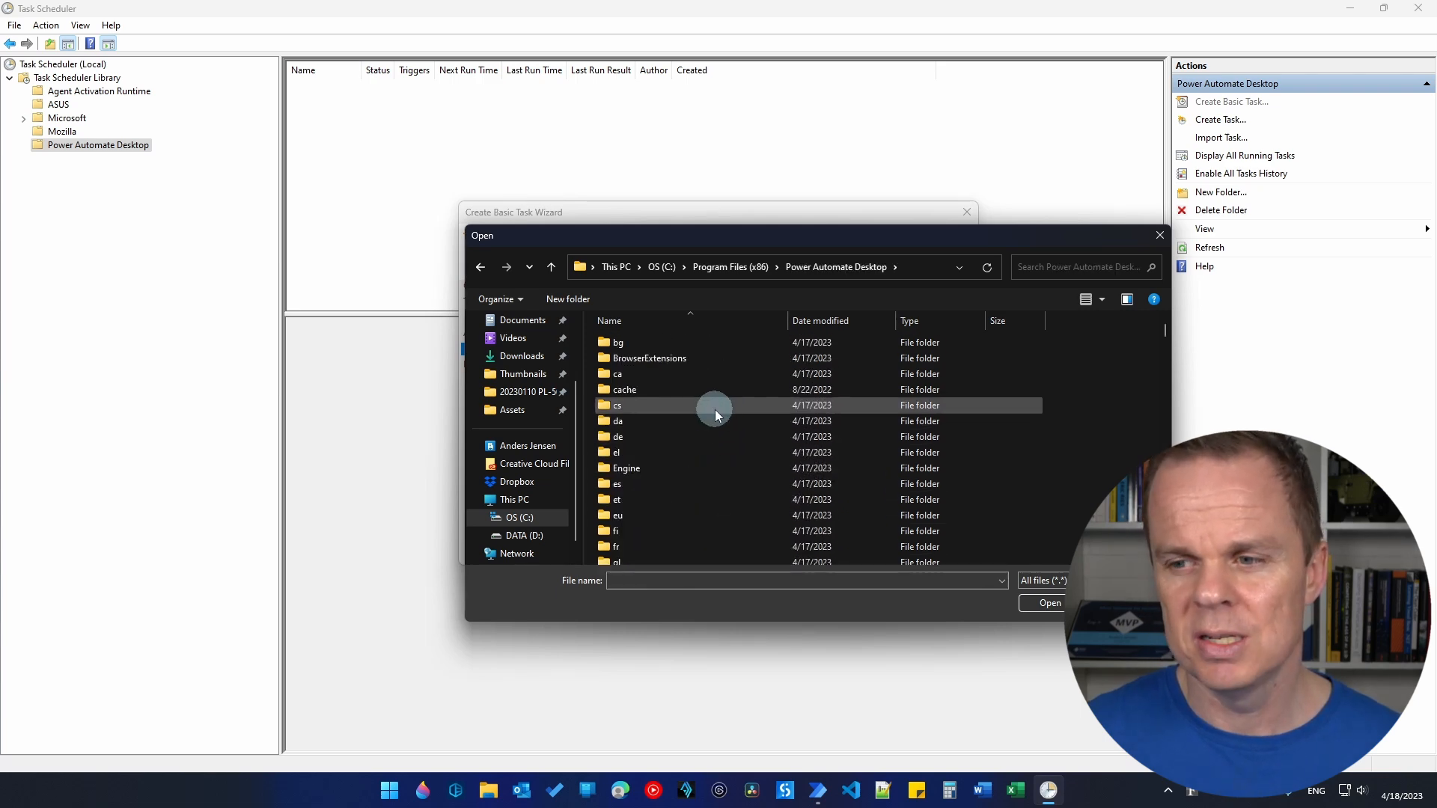
scroll("down", 3)
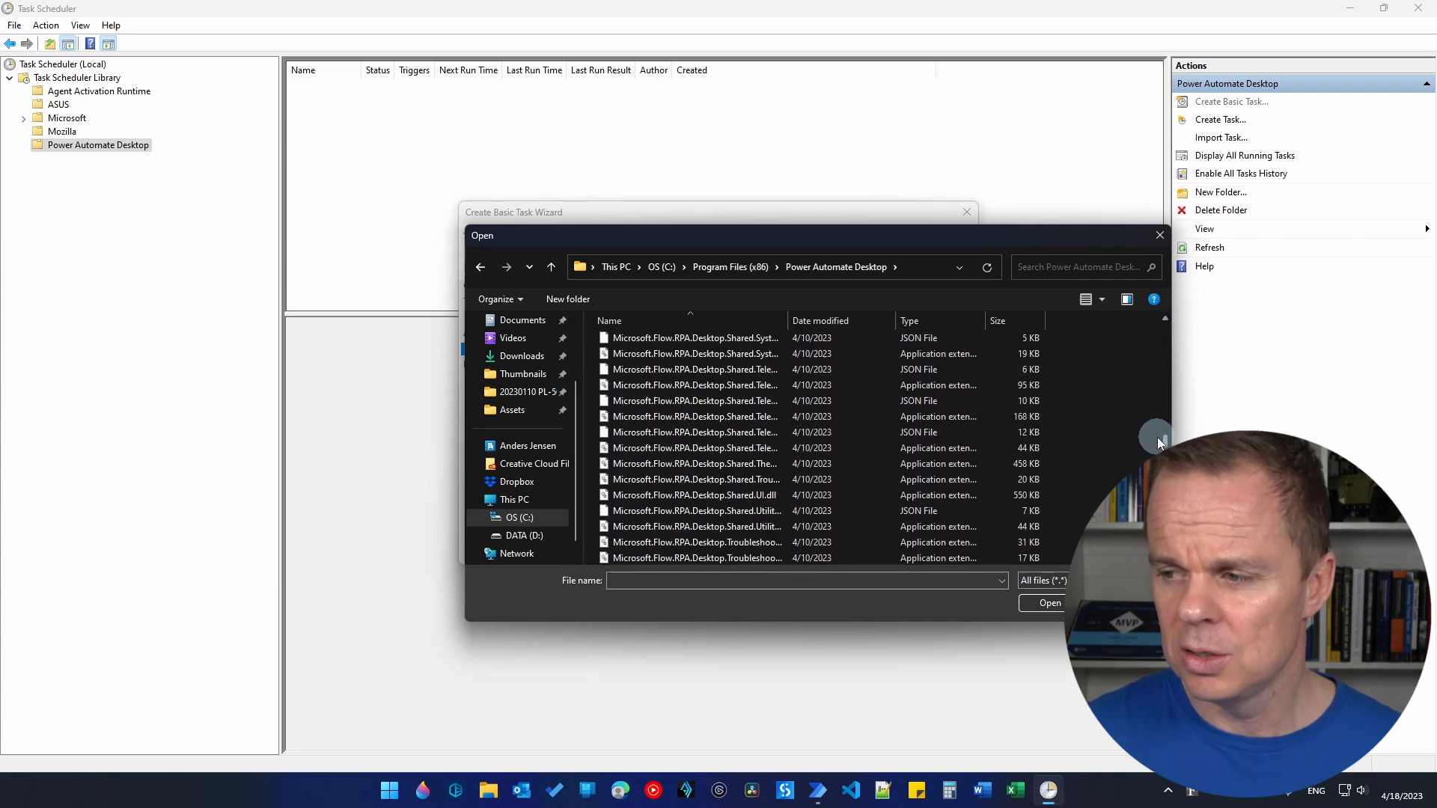
scroll("down", 3)
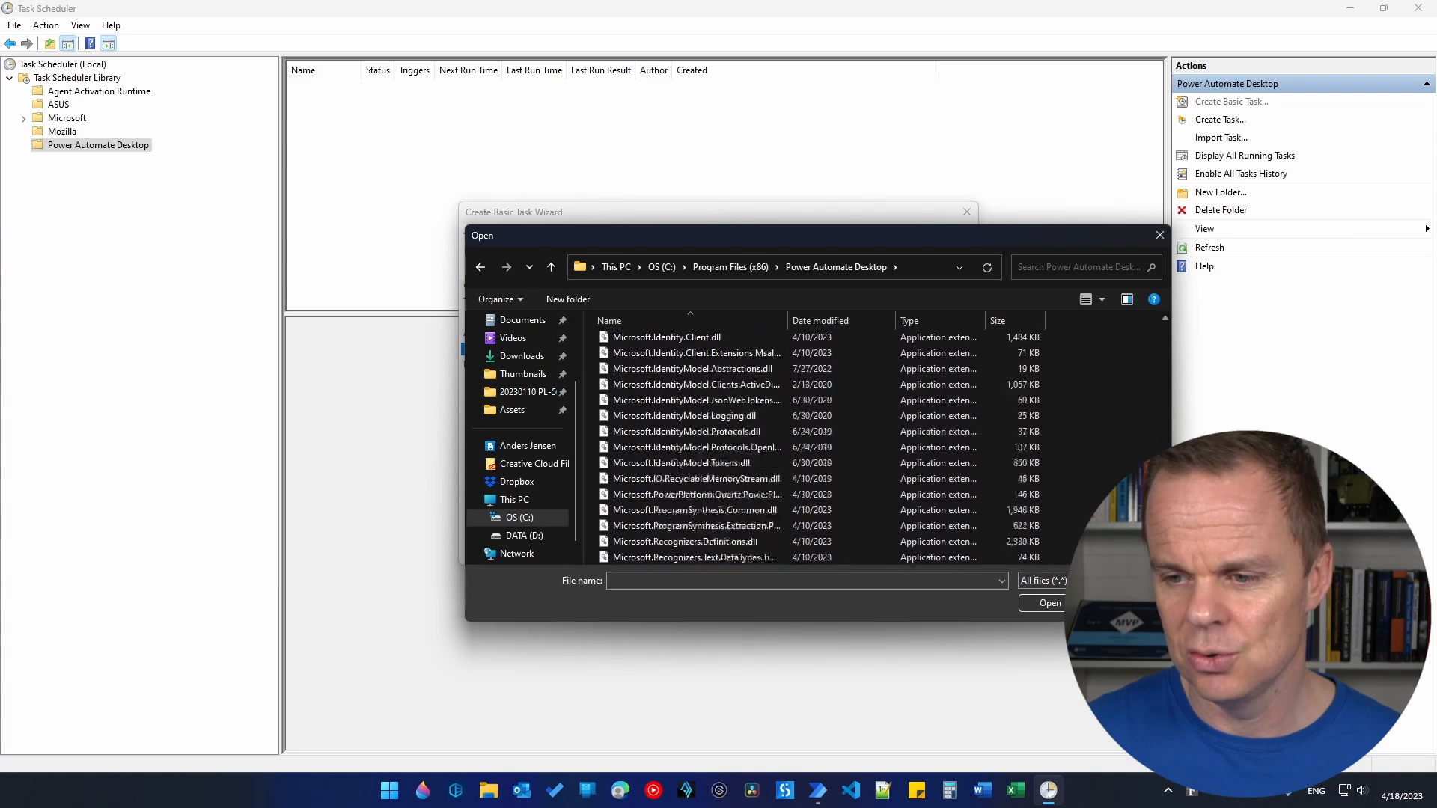
scroll("down", 3)
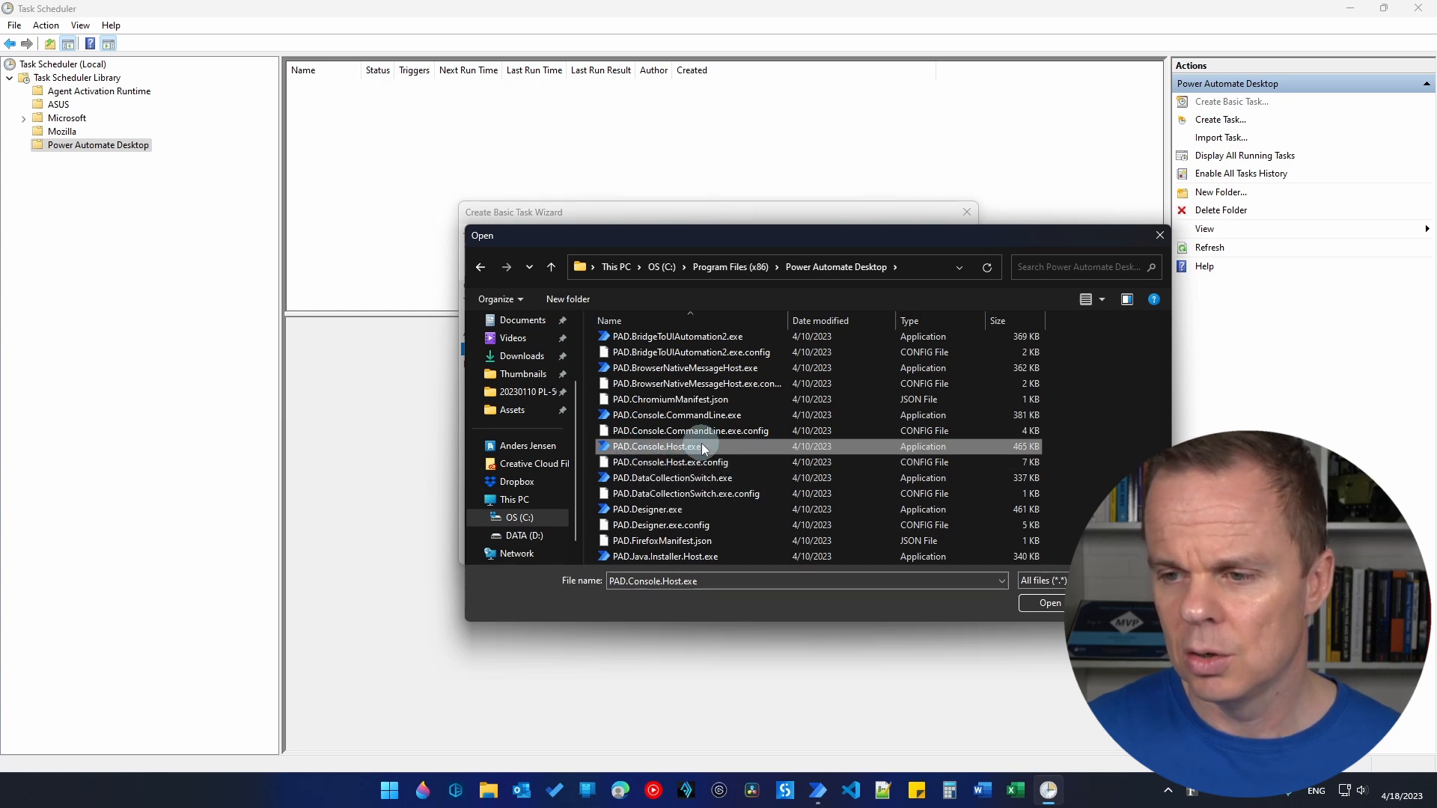
left_click(1047, 603)
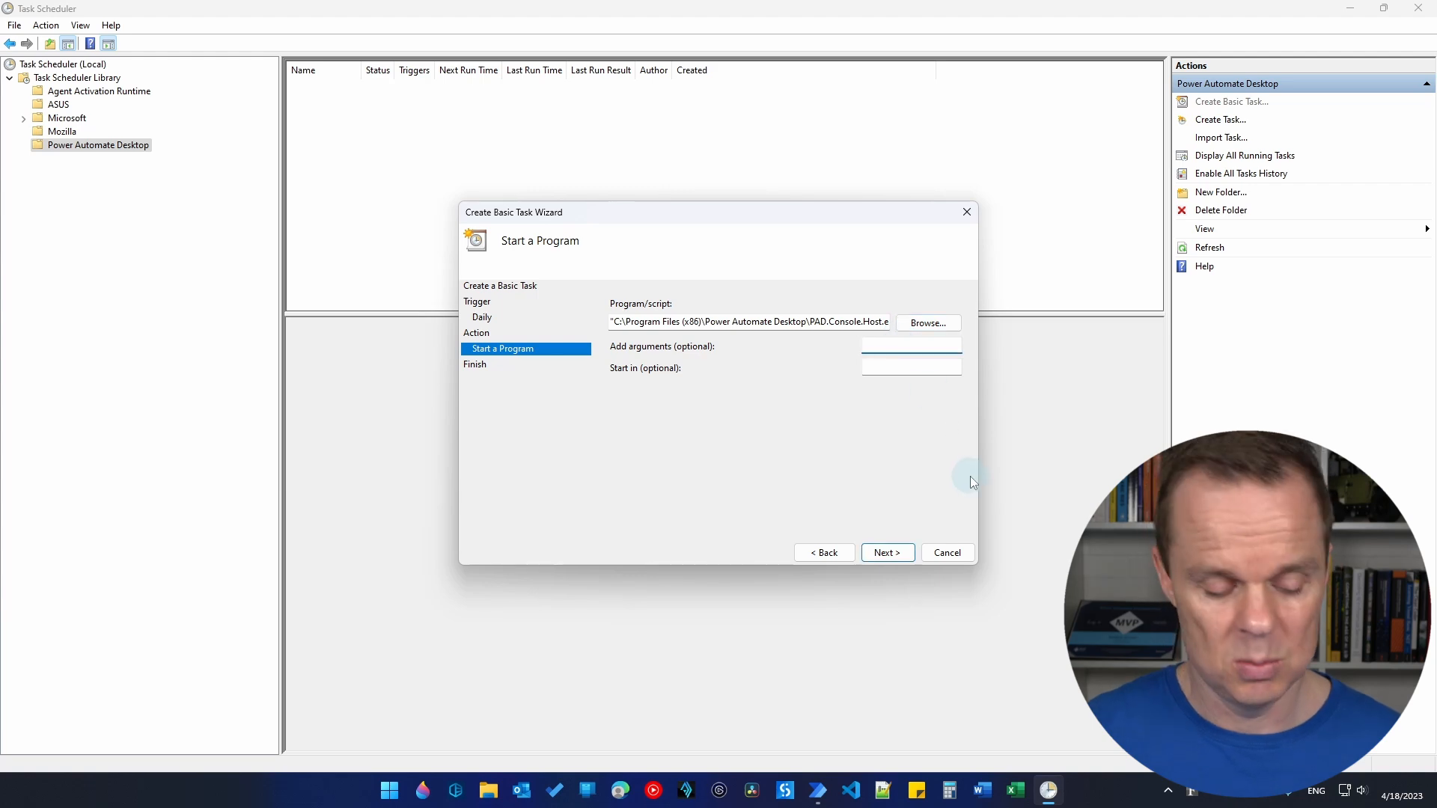
- Paste the flow's run URL arguments and finish creating the RunOpenWebsite task
type("551858c8&source=Other")
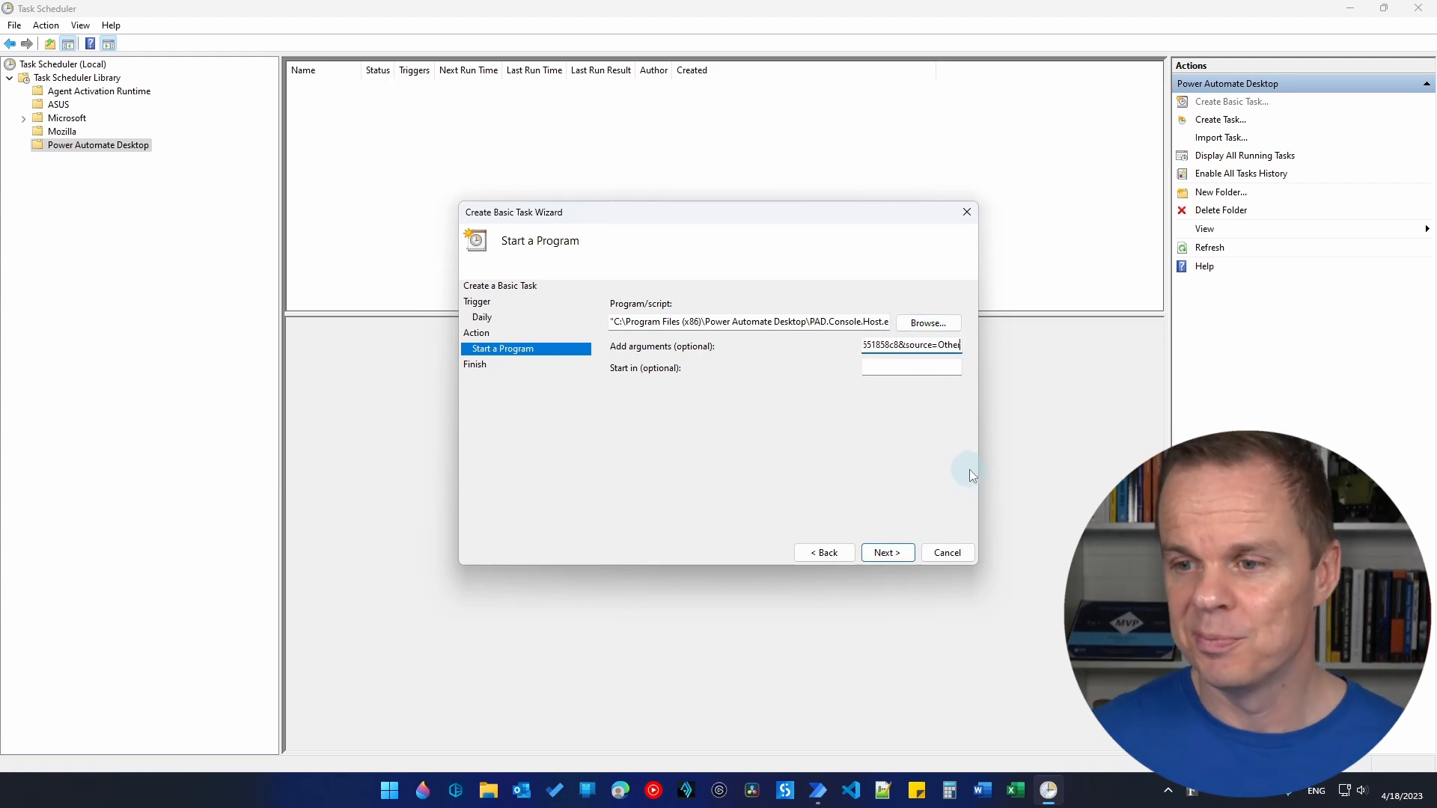
left_click(884, 553)
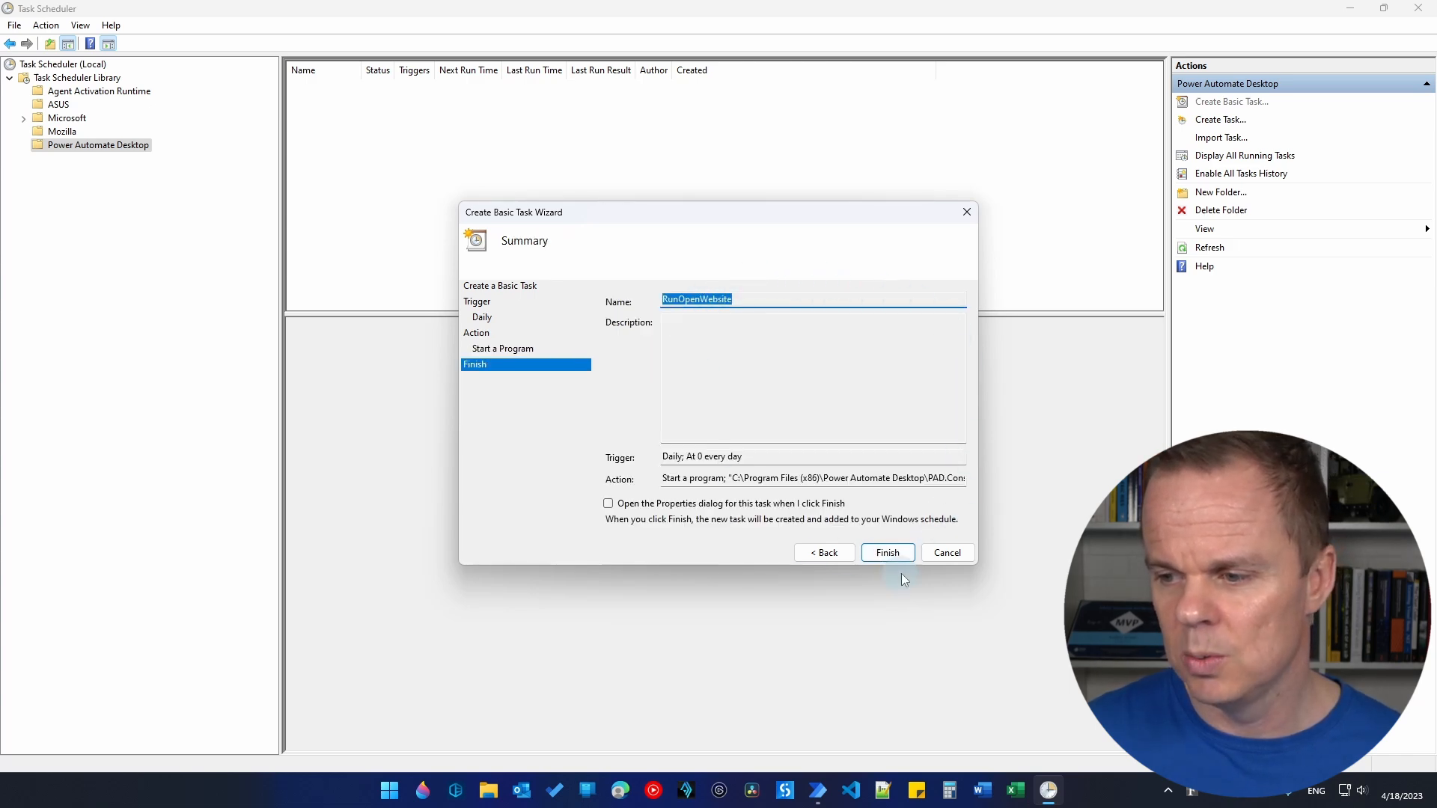
left_click(884, 553)
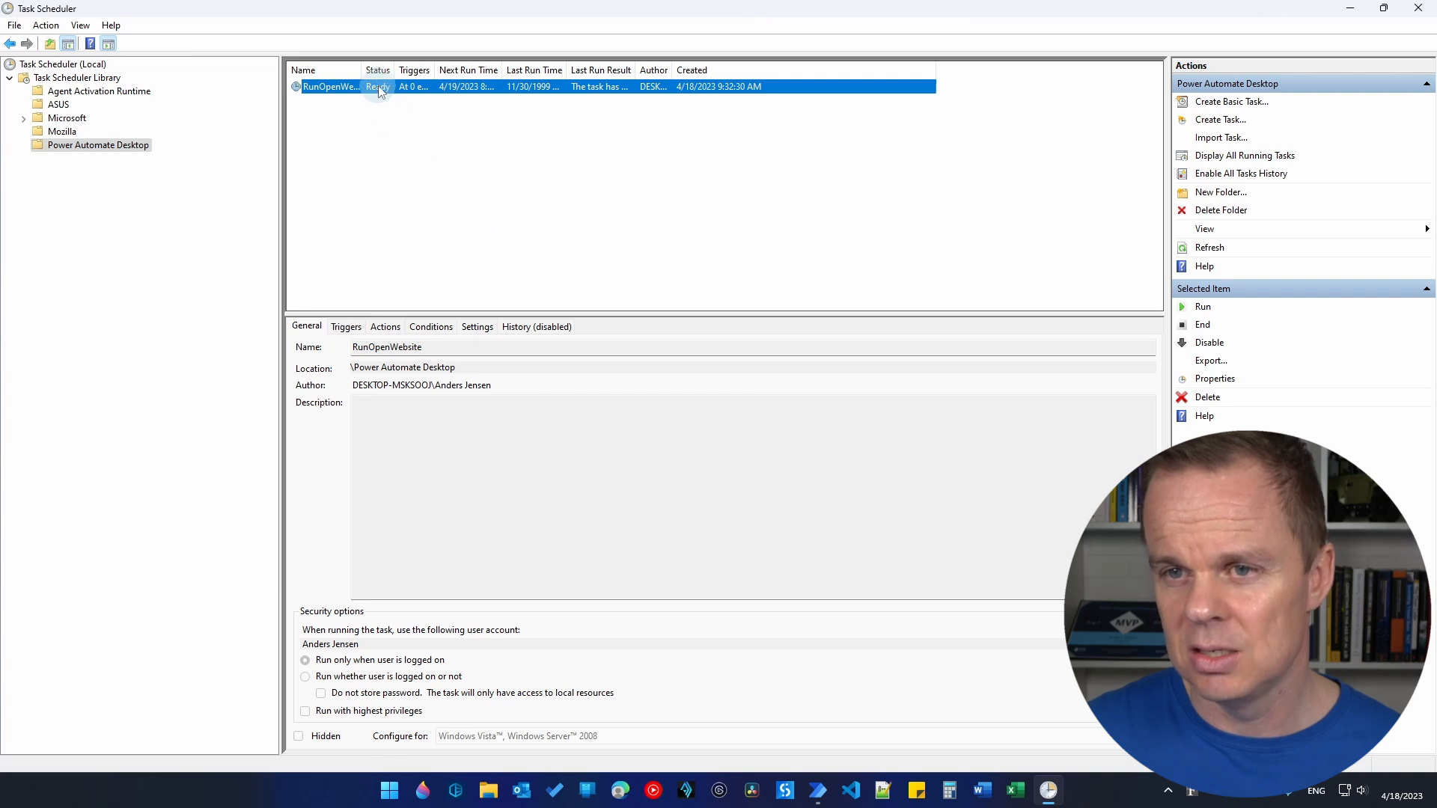
- Review RunOpenWebsite's daily 8:00 AM trigger in its properties, then run the task now
left_click(1214, 379)
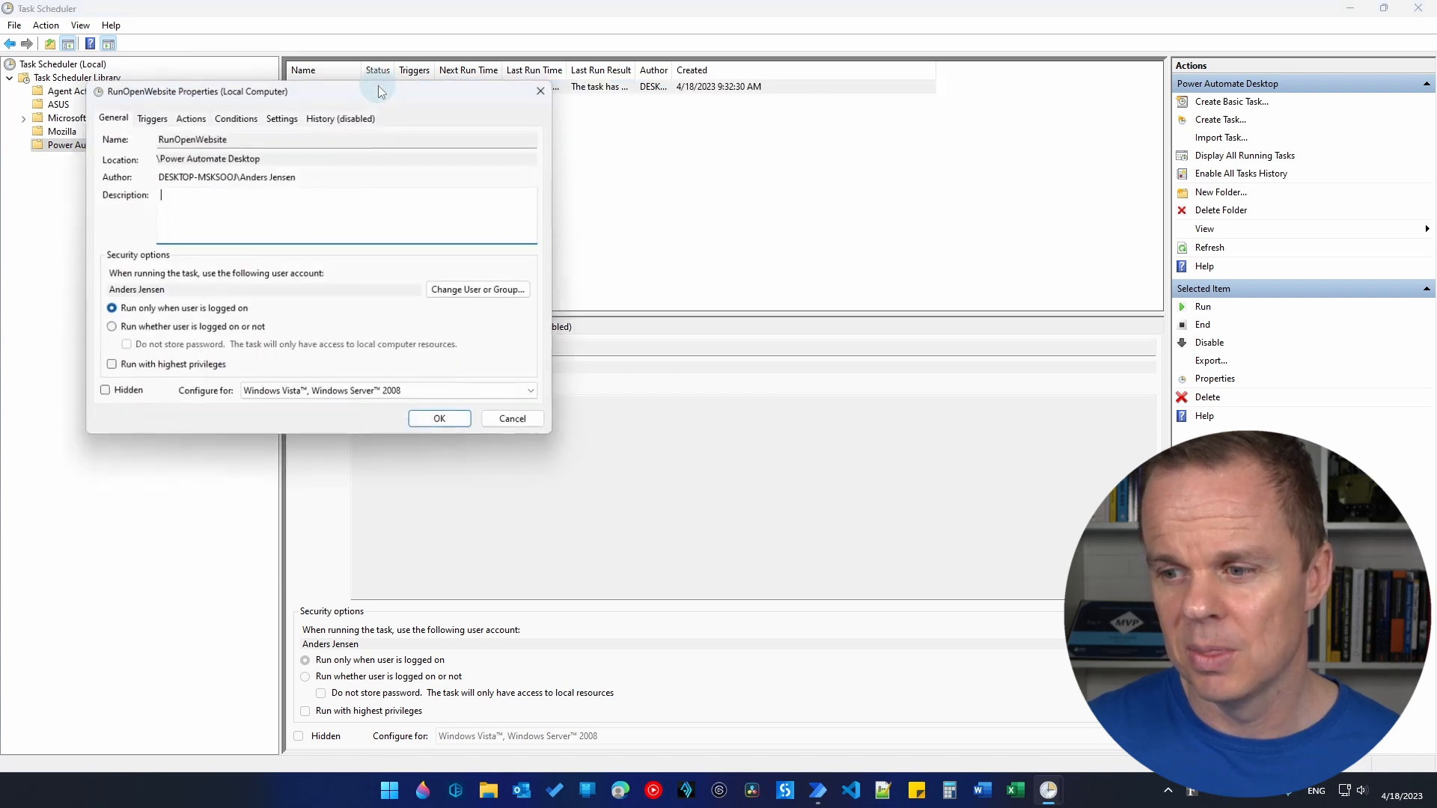
left_click(149, 117)
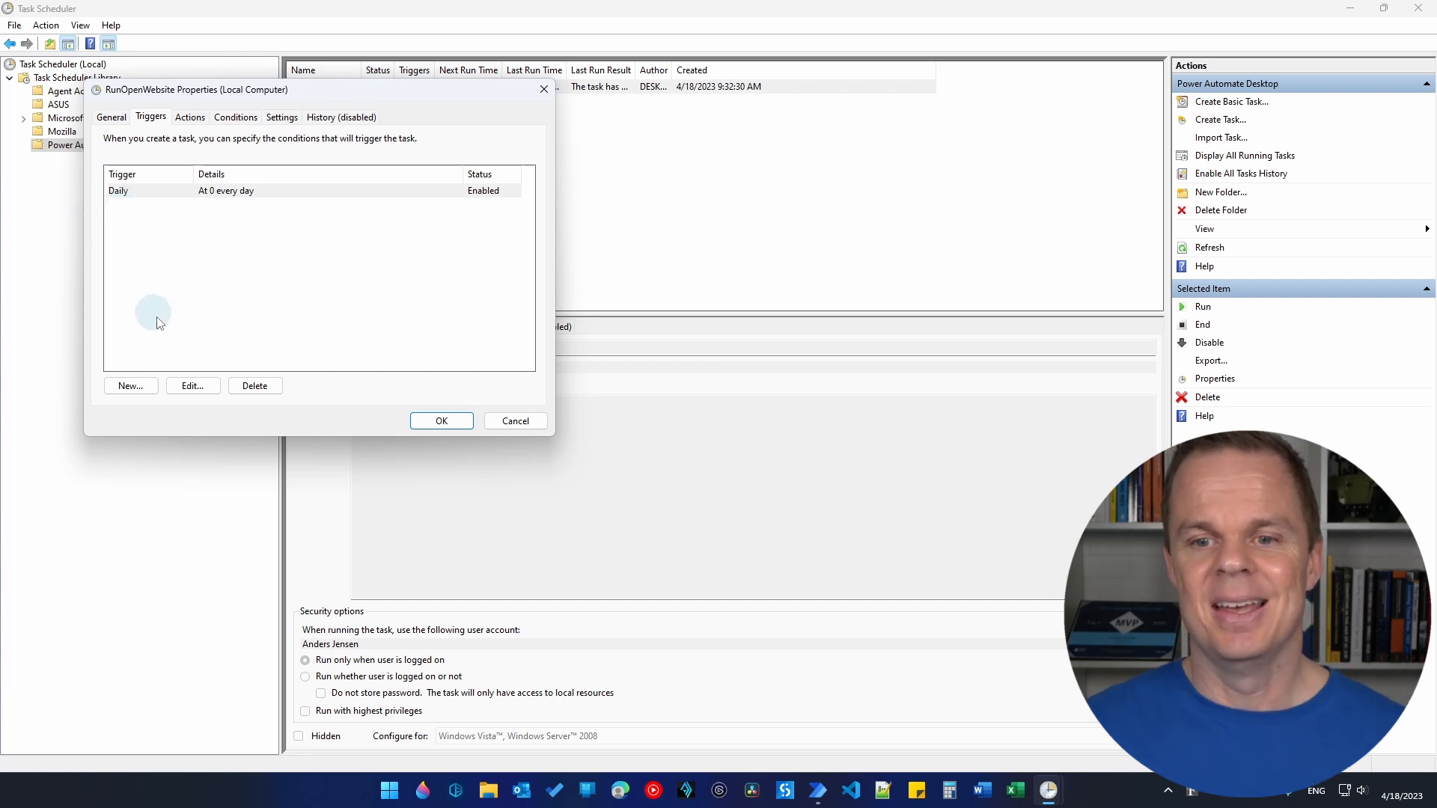
left_click(191, 386)
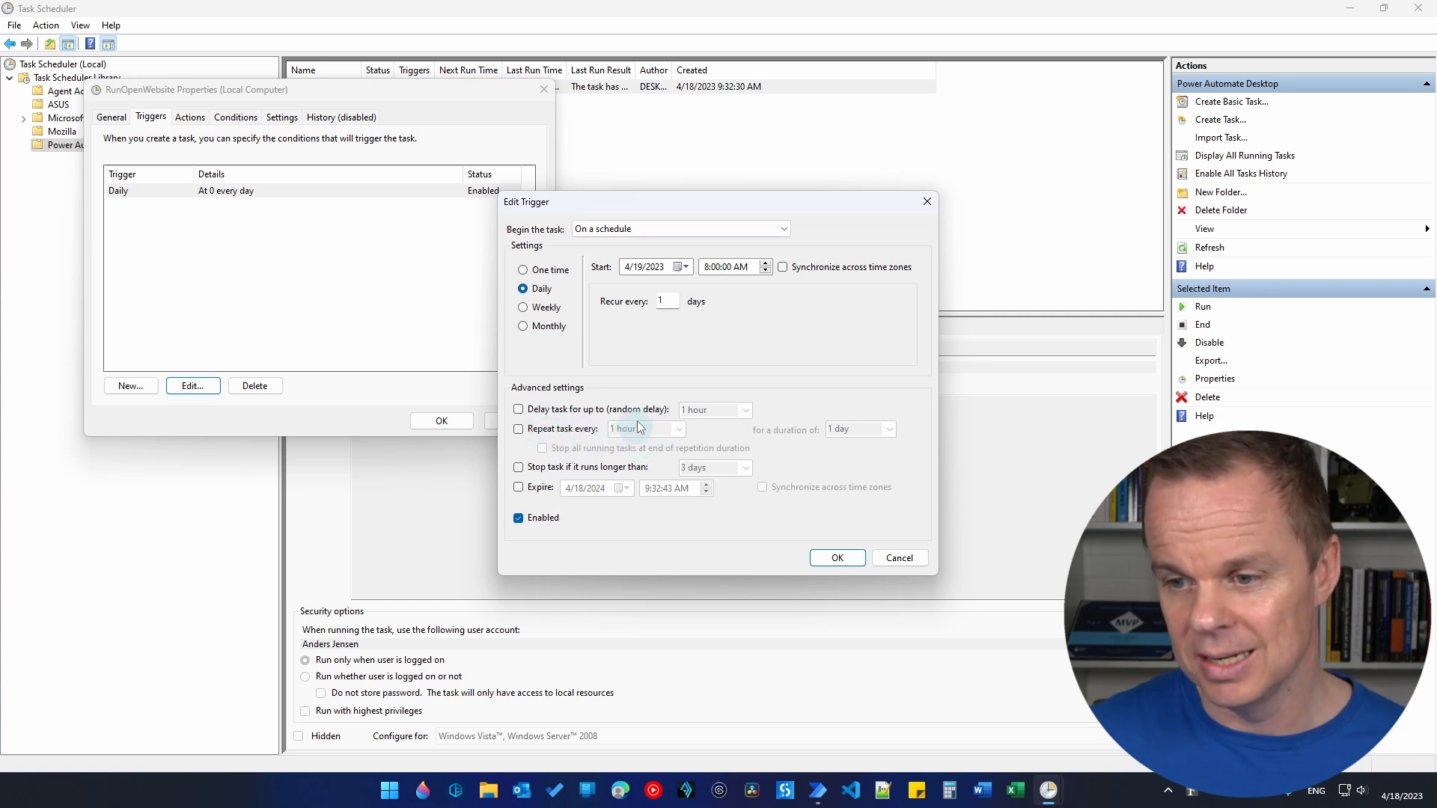
mouse_move(712, 413)
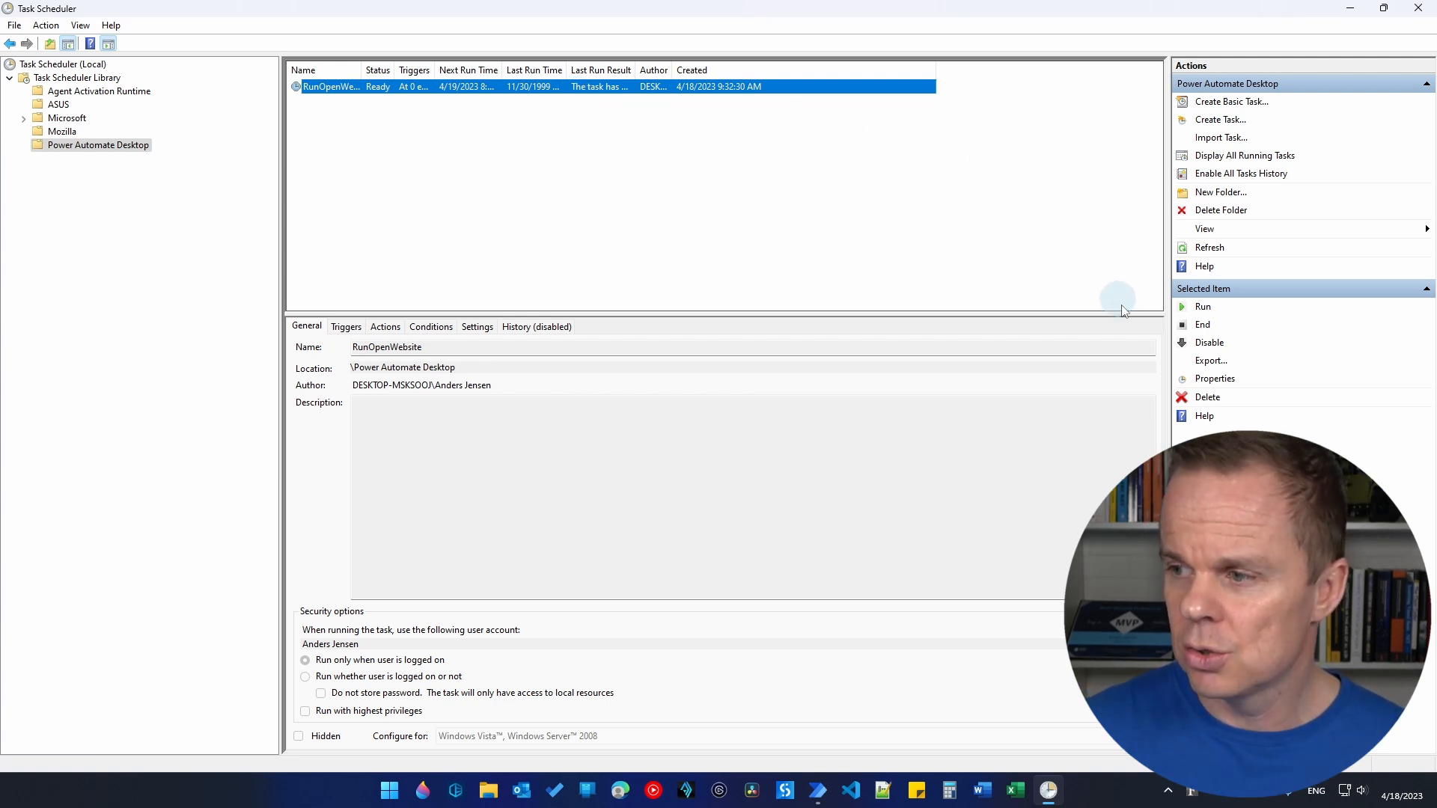
left_click(1202, 305)
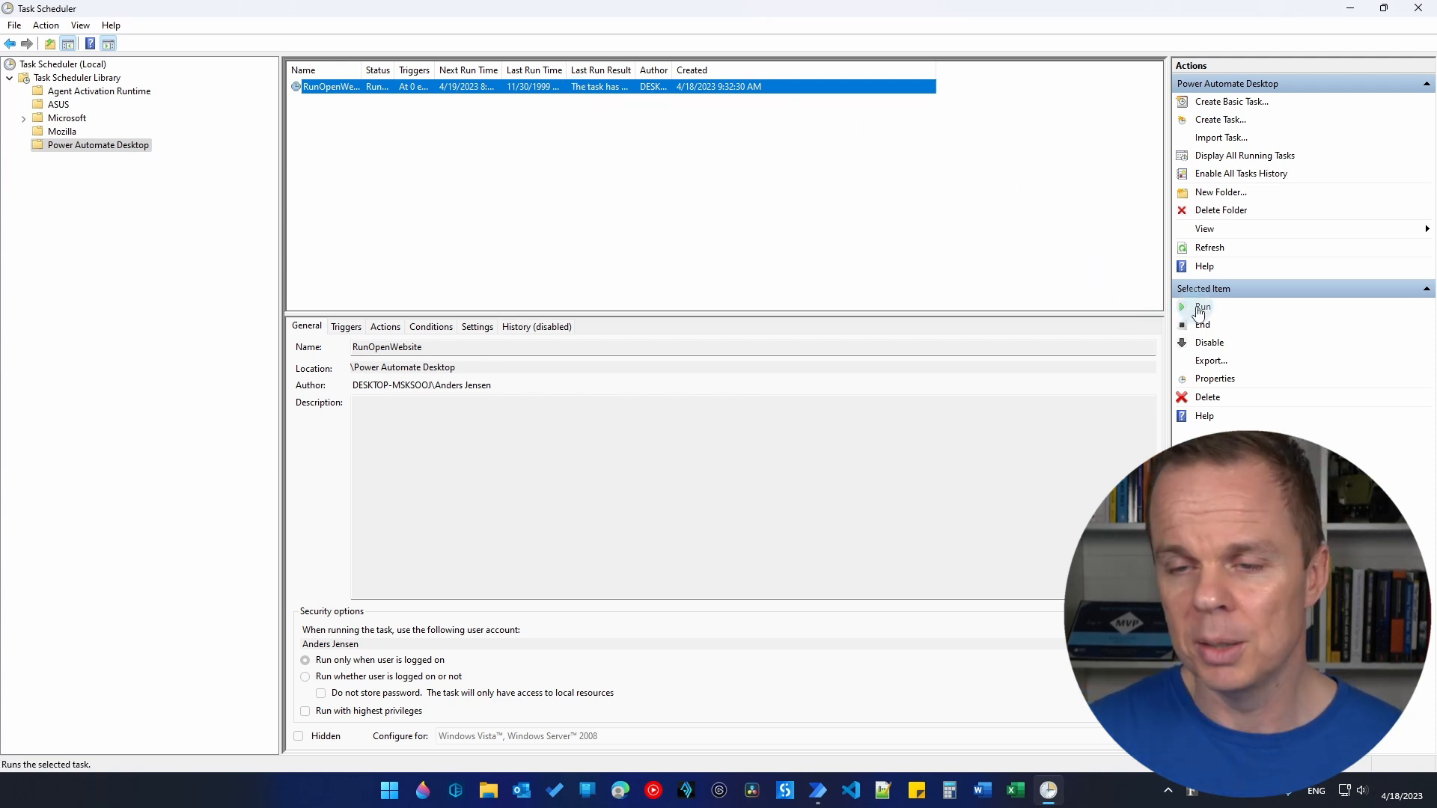